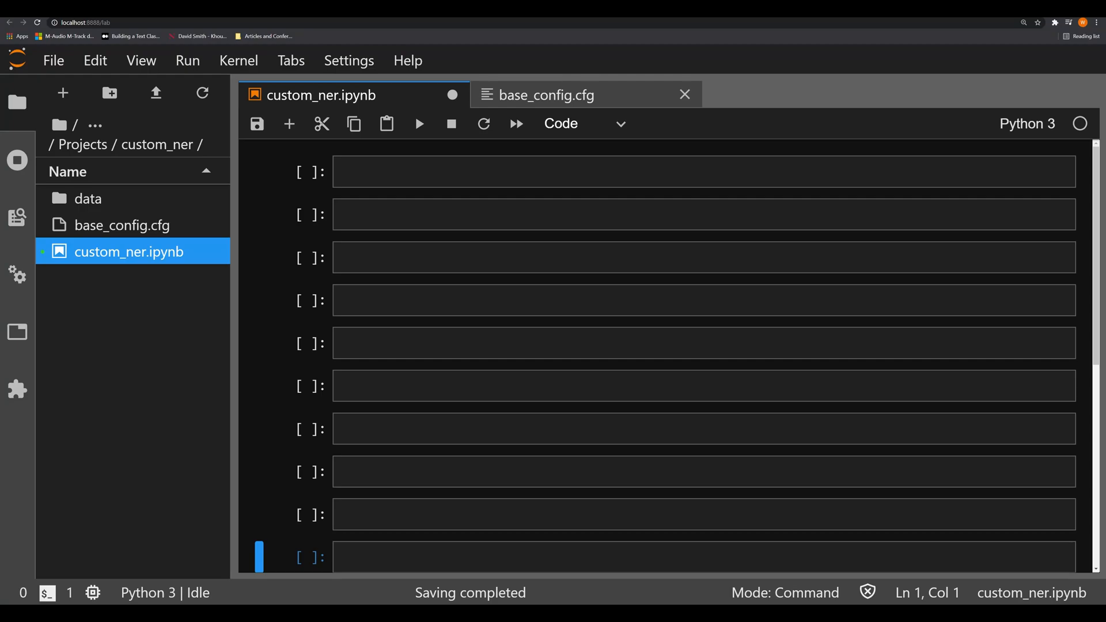
# Run import spacy in the first cell.
pyautogui.click(703, 172)
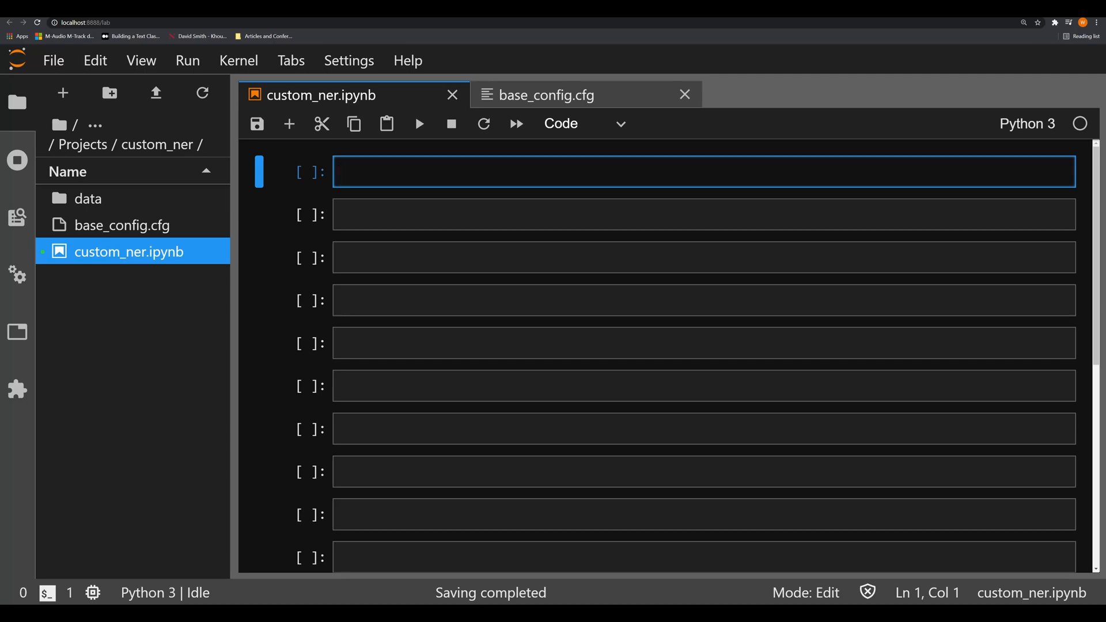
pyautogui.write('import spacy')
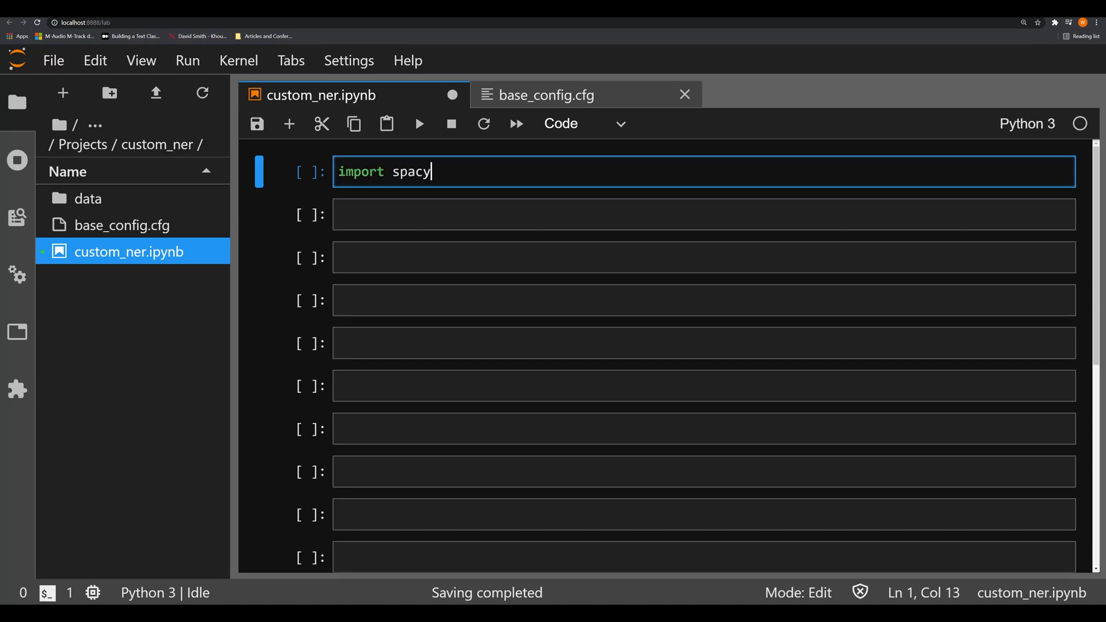
pyautogui.press('shift+Return')
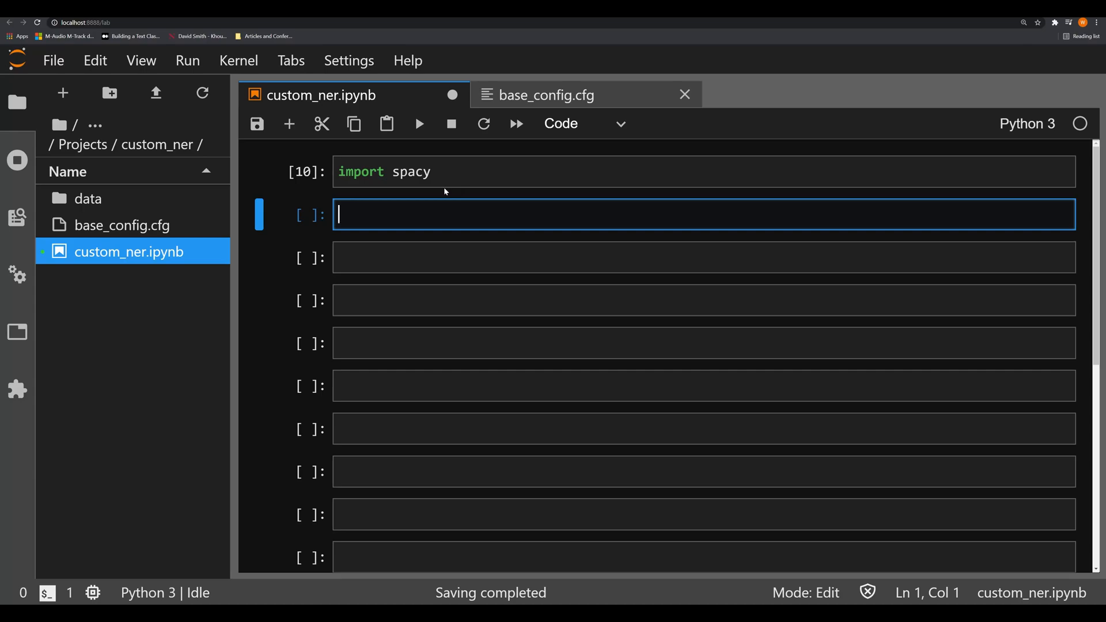
# Load the en_core_web_sm model into nlp with spacy.load.
pyautogui.write('nlp = spac')
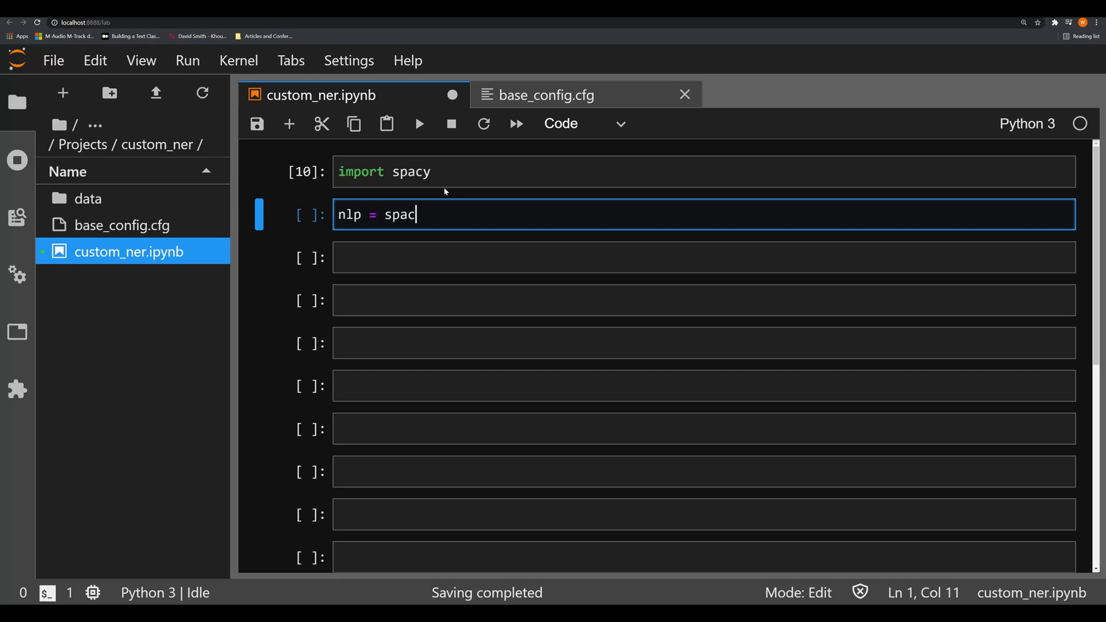
pyautogui.write('y.load()')
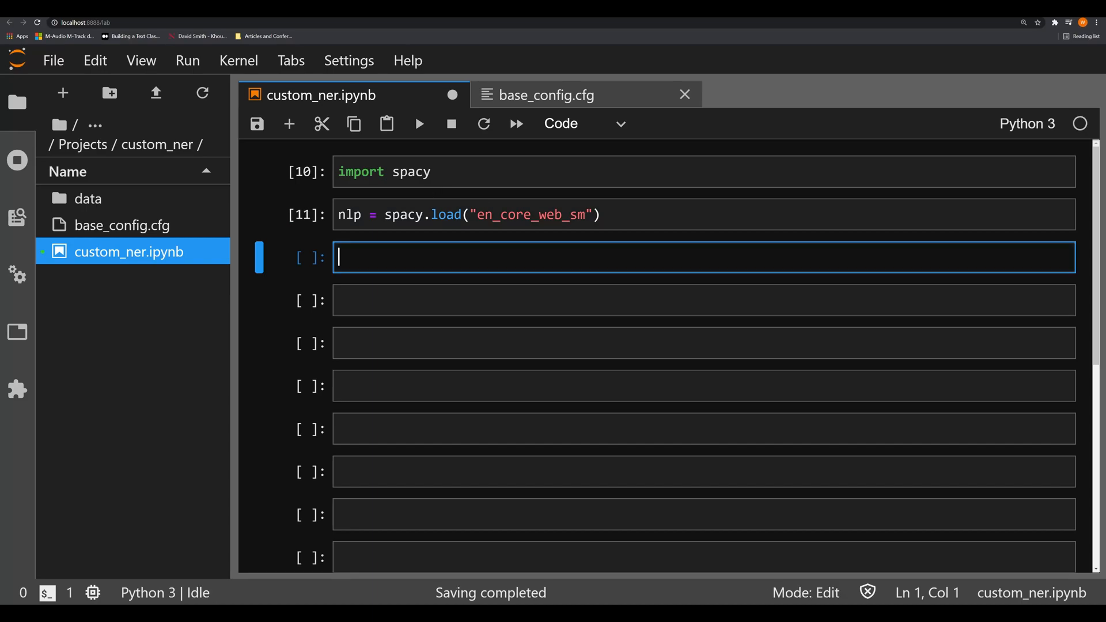
pyautogui.write('n')
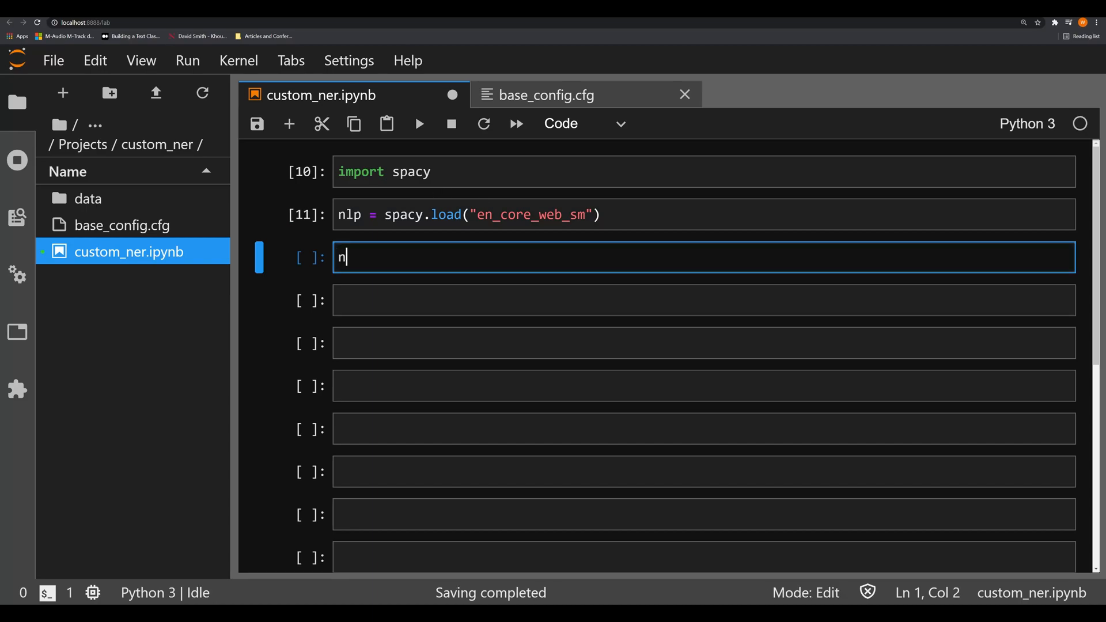
# Print nlp.pipe_names, listing the six components from tok2vec to lemmatizer.
pyautogui.write('print')
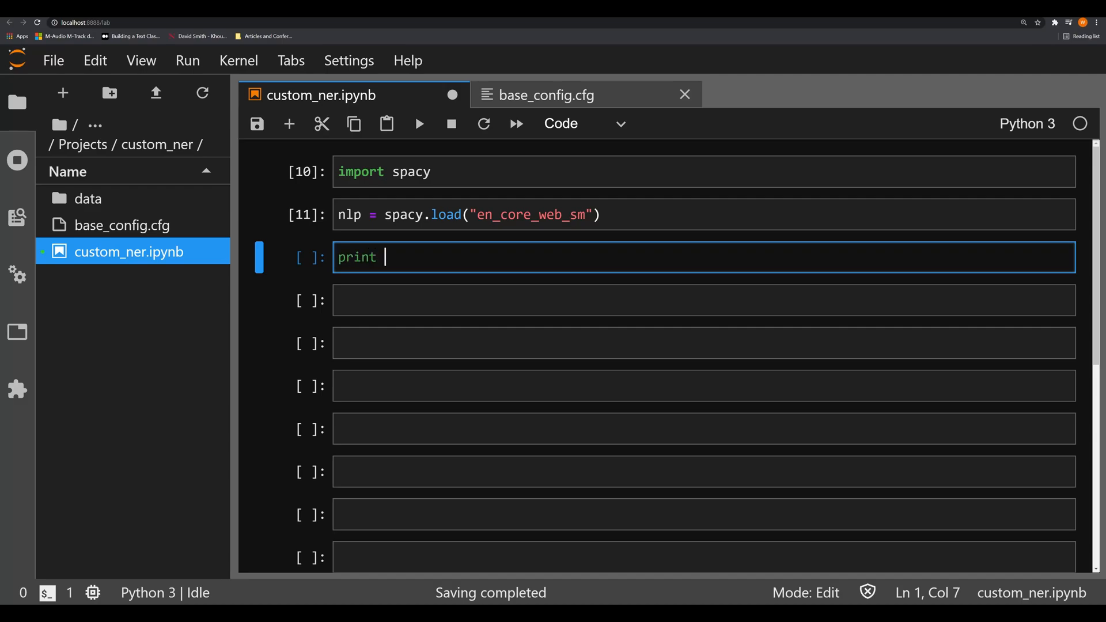
pyautogui.write('(nlp.)')
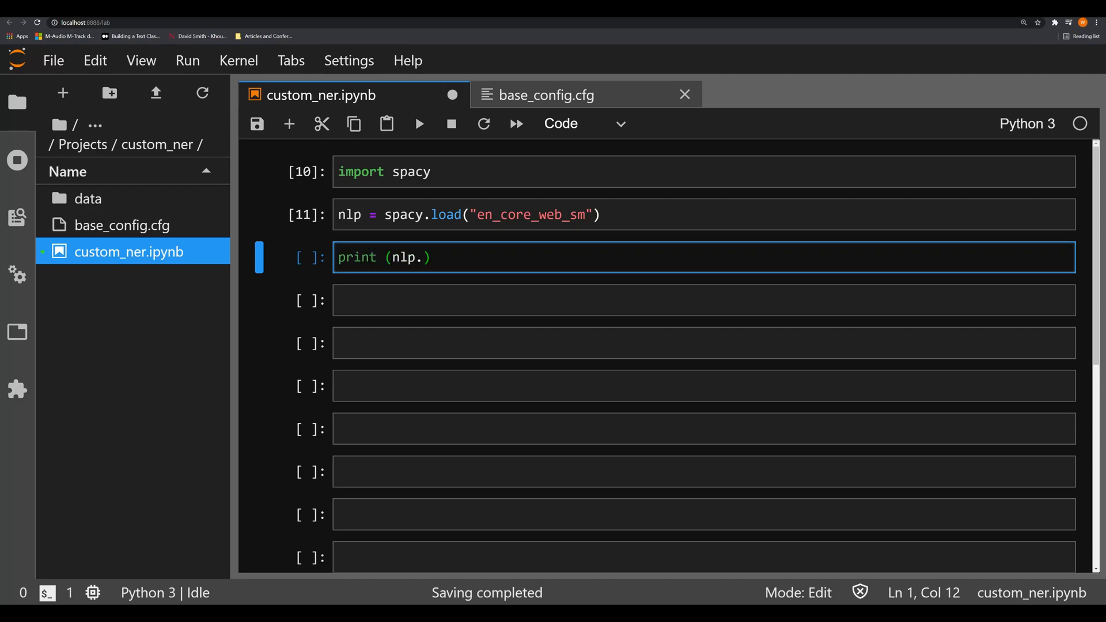
pyautogui.write('pipe_names')
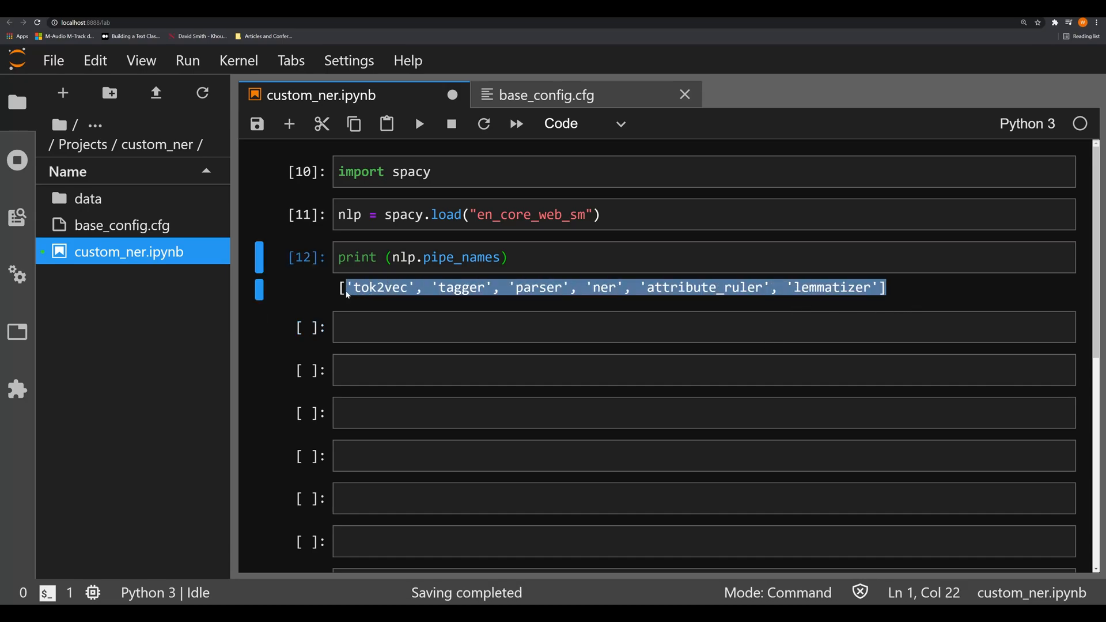
pyautogui.click(704, 327)
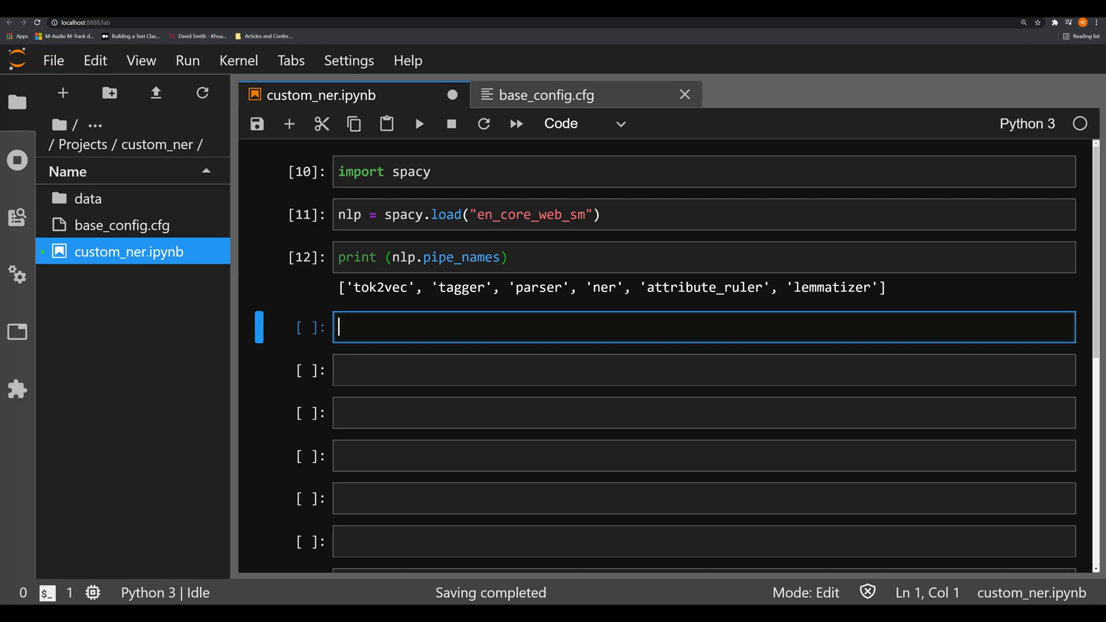
pyautogui.moveTo(470, 310)
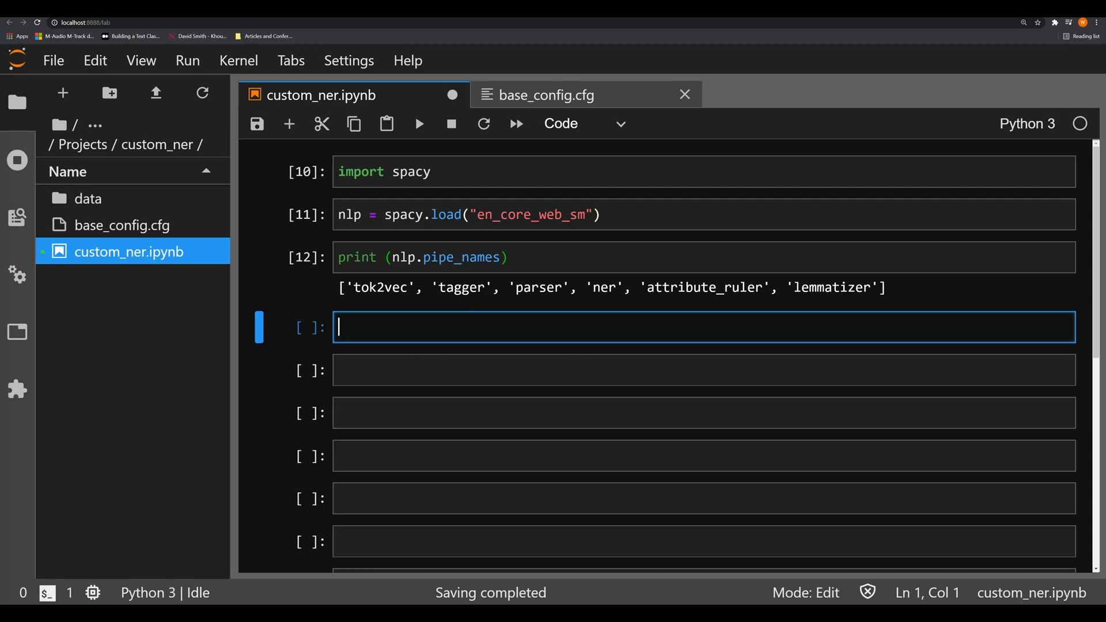
# Run nlp.add_pipe("ner") and highlight the ValueError that 'ner' already exists.
pyautogui.write('nlp.add')
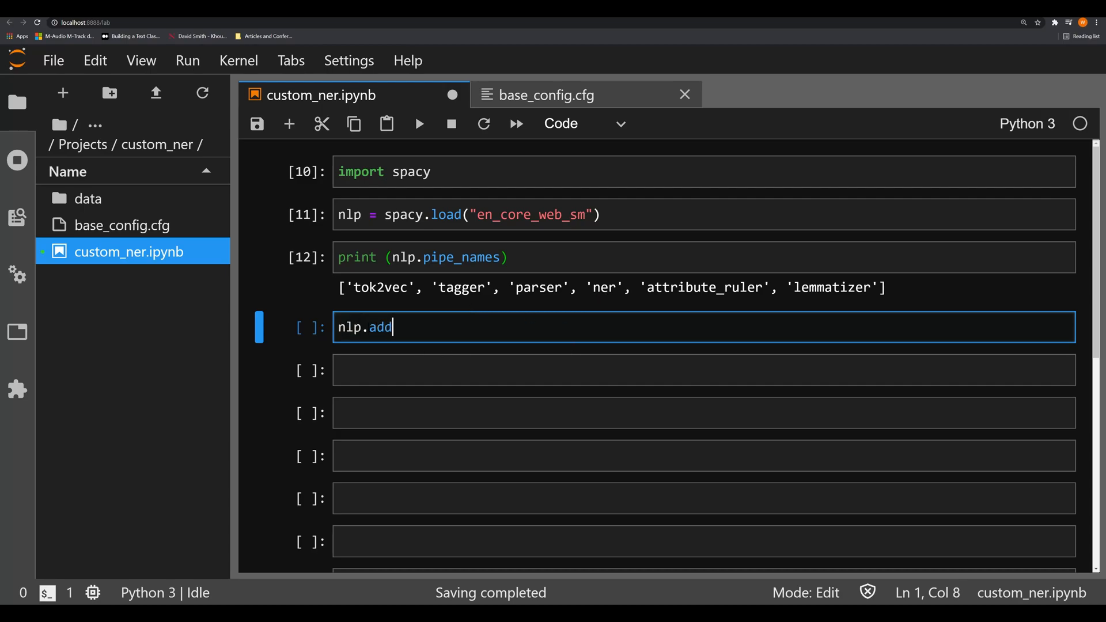
pyautogui.write('_pipe("ner")')
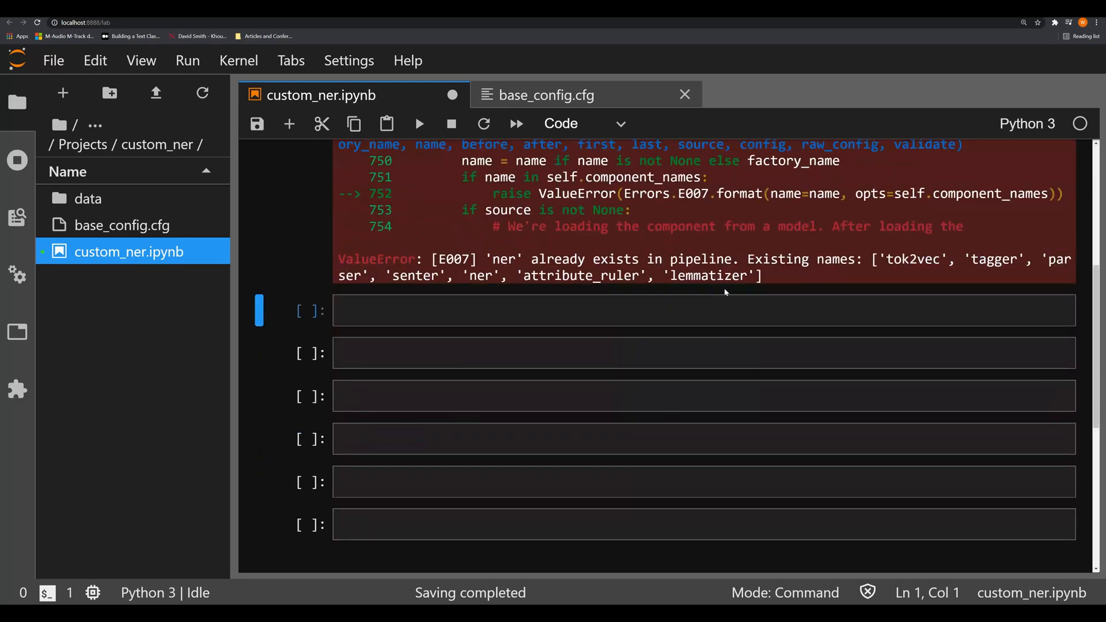
pyautogui.moveTo(494, 259); pyautogui.dragTo(761, 275)
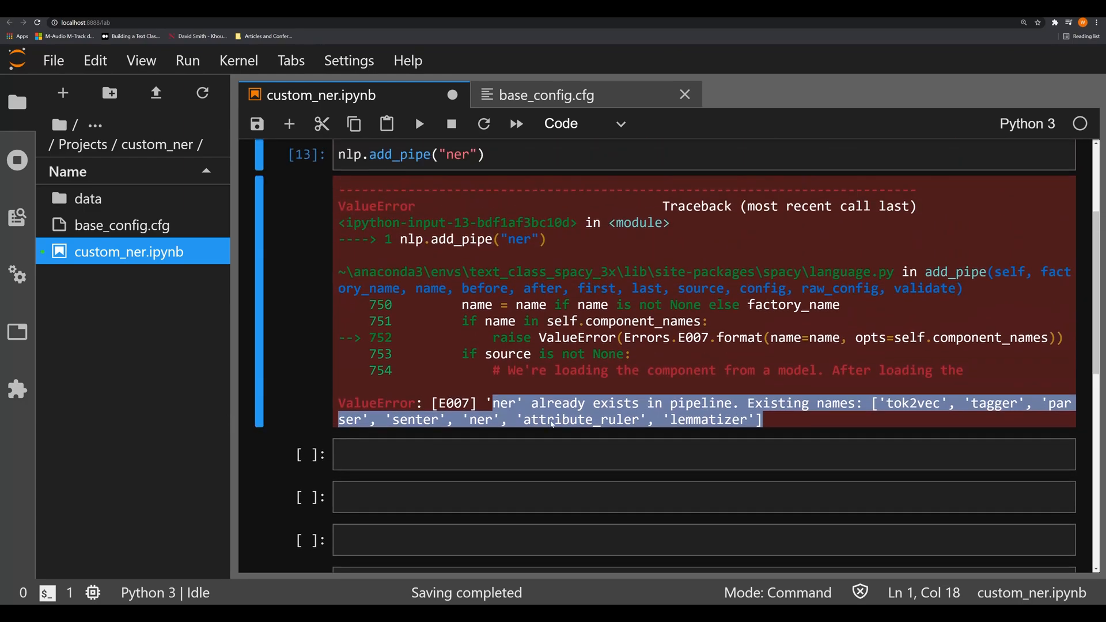
pyautogui.moveTo(524, 477)
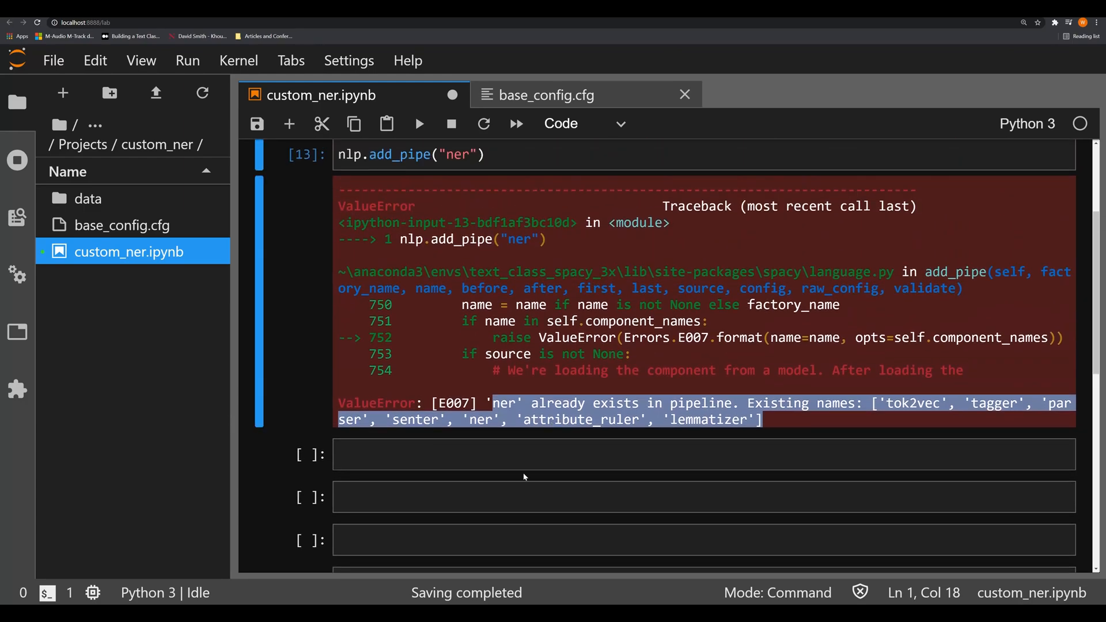
pyautogui.click(525, 454)
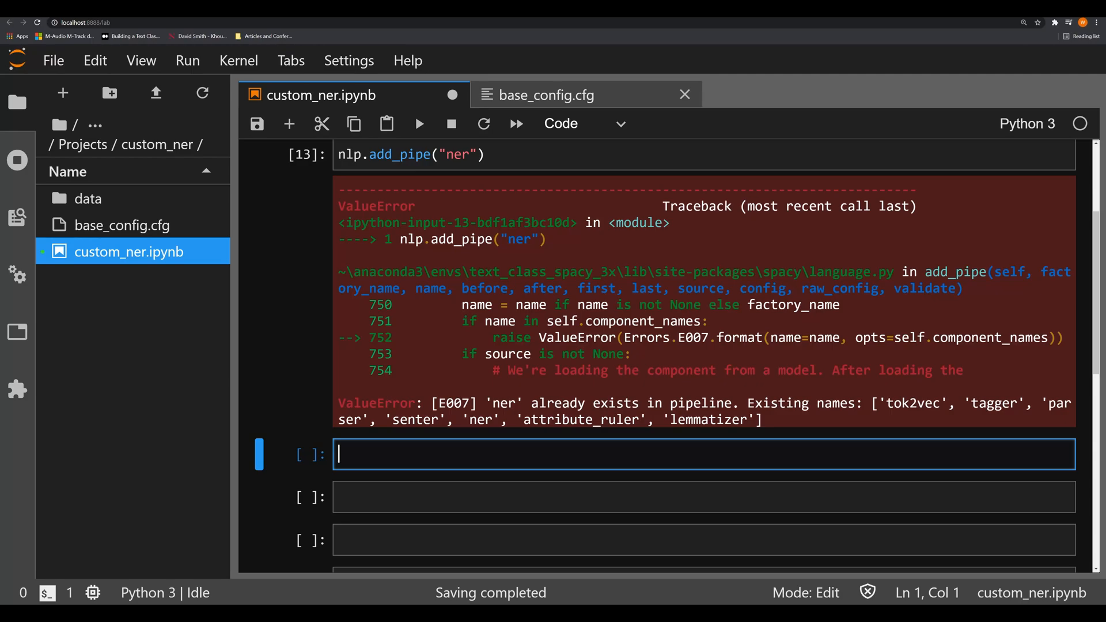
# Add the NER pipe again as nlp.add_pipe("ner", name="camp_ner").
pyautogui.write('nlp')
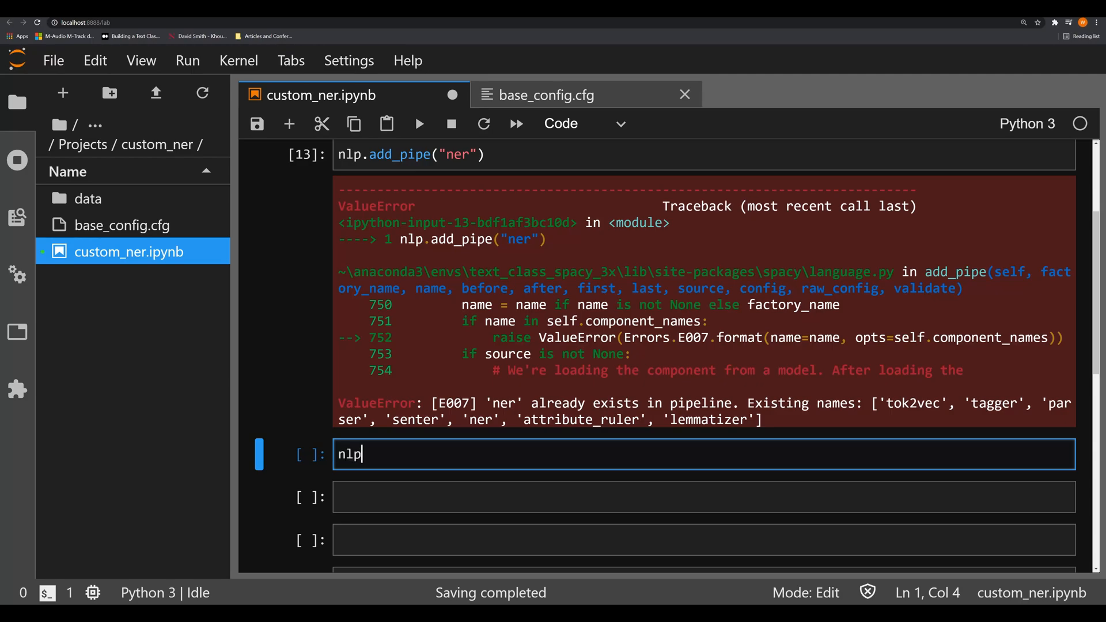
pyautogui.write('.add_pip')
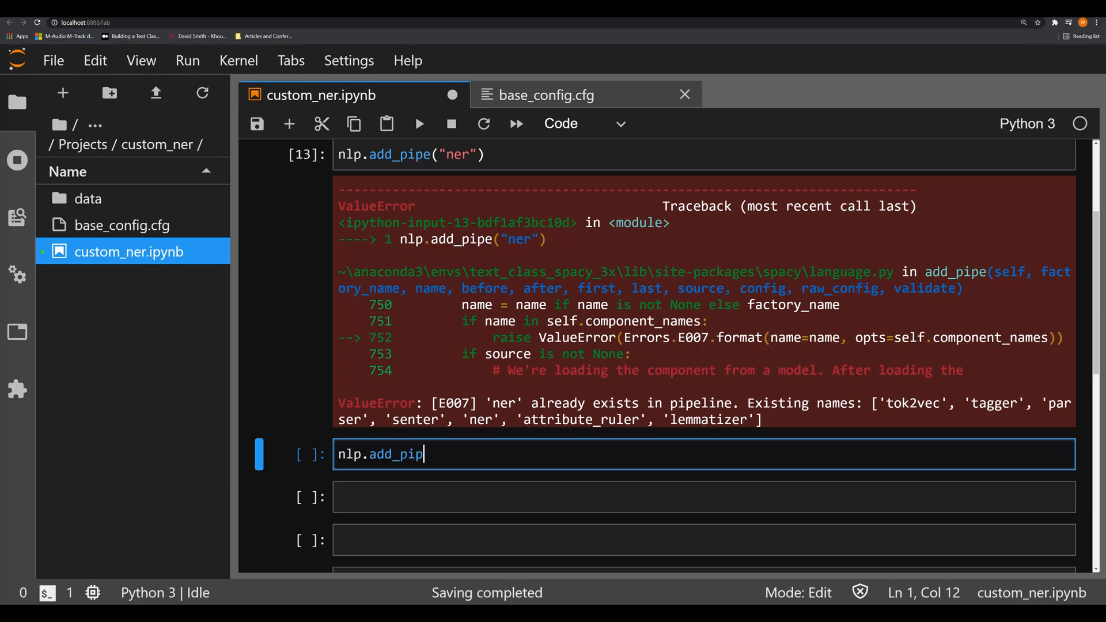
pyautogui.write('e("ner")')
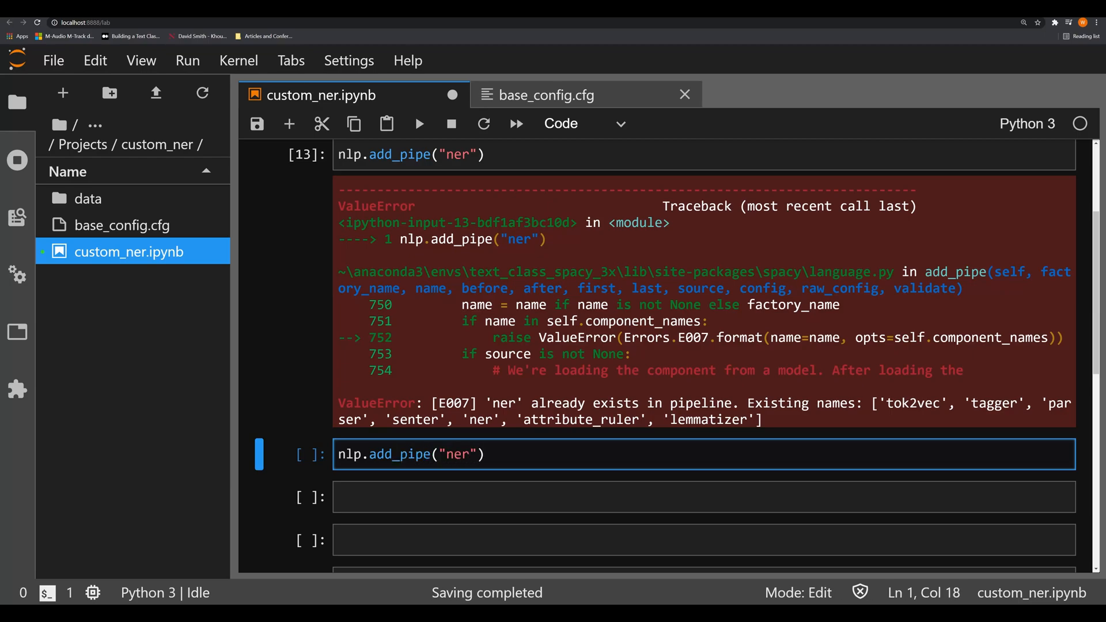
pyautogui.write(', name')
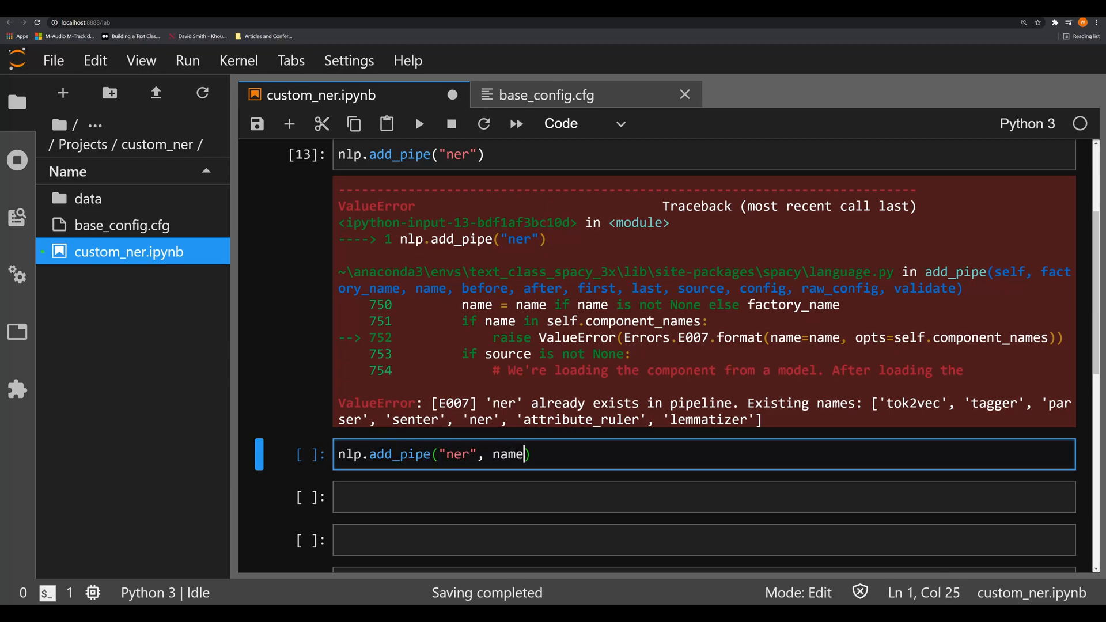
pyautogui.write('="cam')
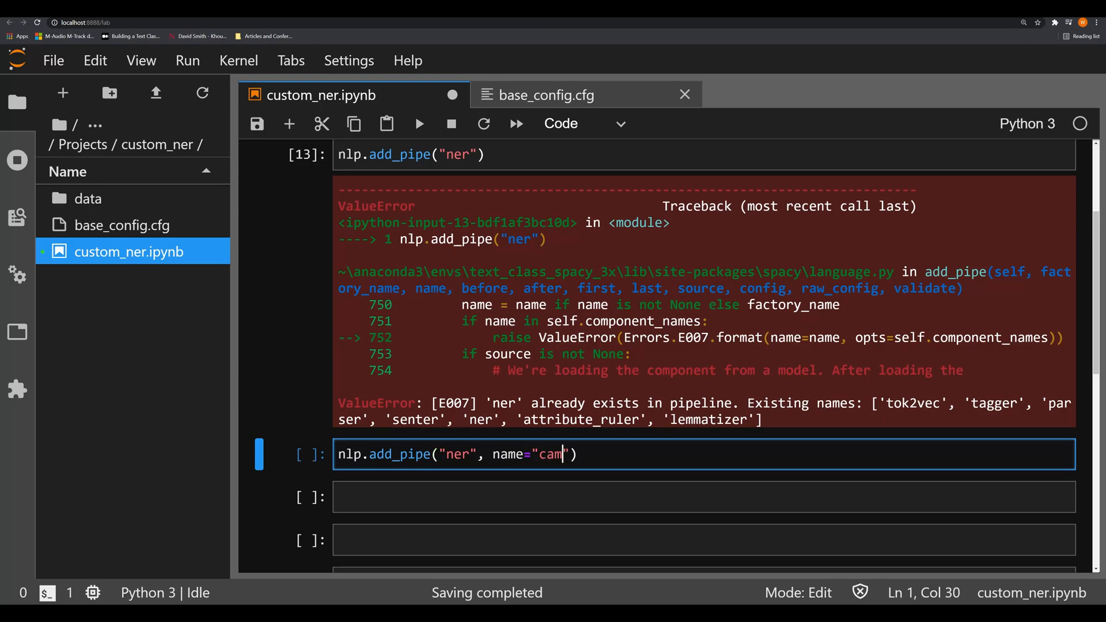
pyautogui.write('p_ner')
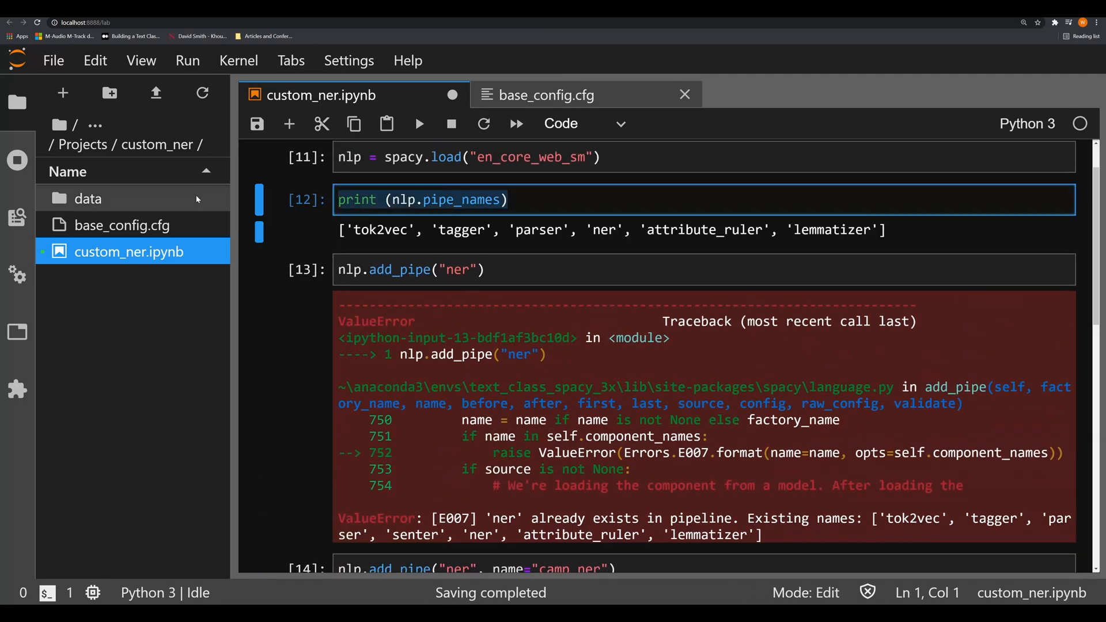
# Re-print the pipe names, showing camp_ner after lemmatizer, and highlight lemmatizer.
pyautogui.click(419, 123)
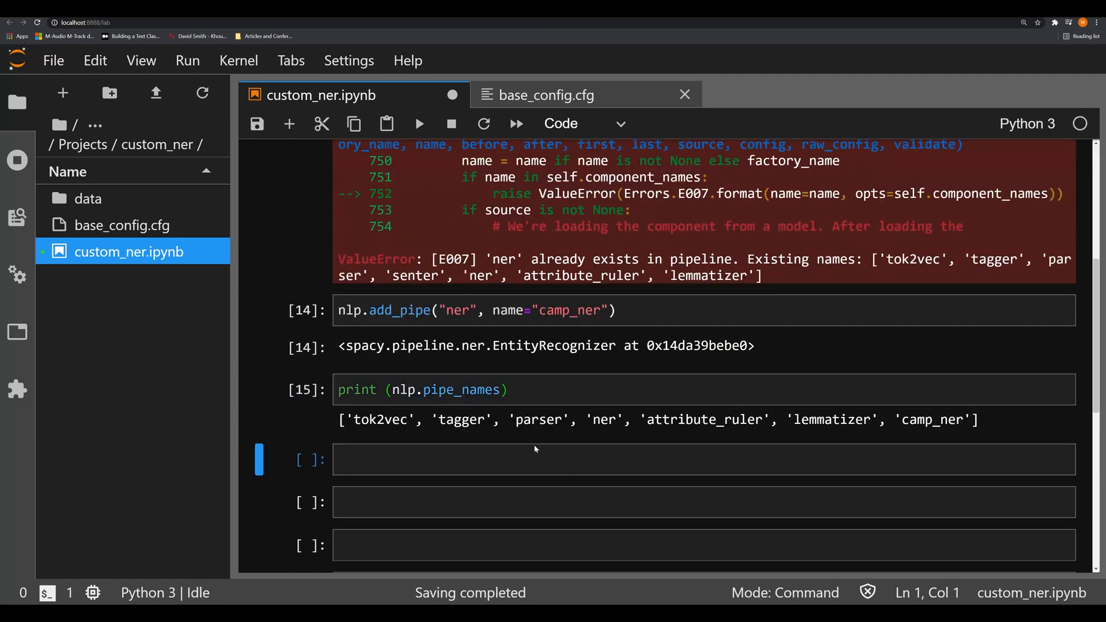
pyautogui.doubleClick(932, 420)
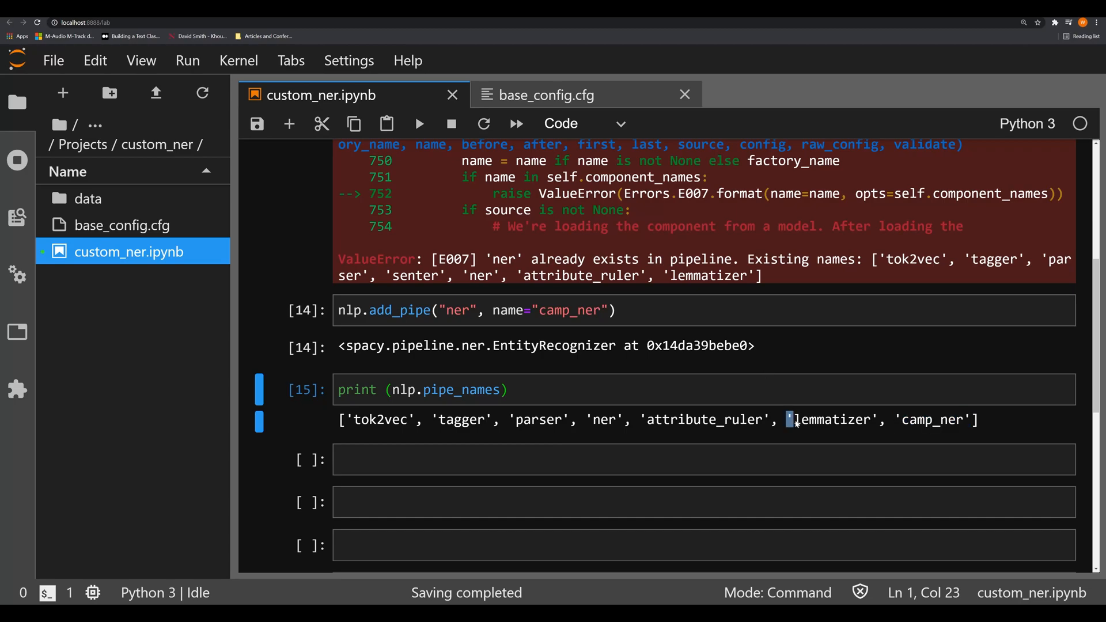
pyautogui.doubleClick(835, 420)
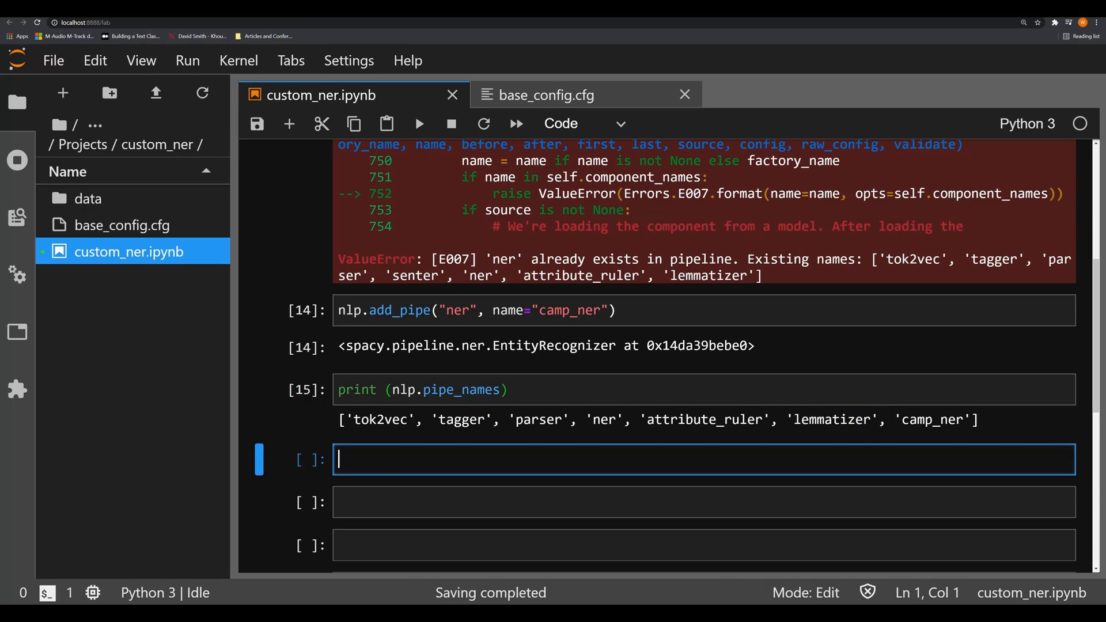
# Add a ghetto_ner pipe with before="lemmatizer" so it sits after attribute_ruler.
pyautogui.write('nlp')
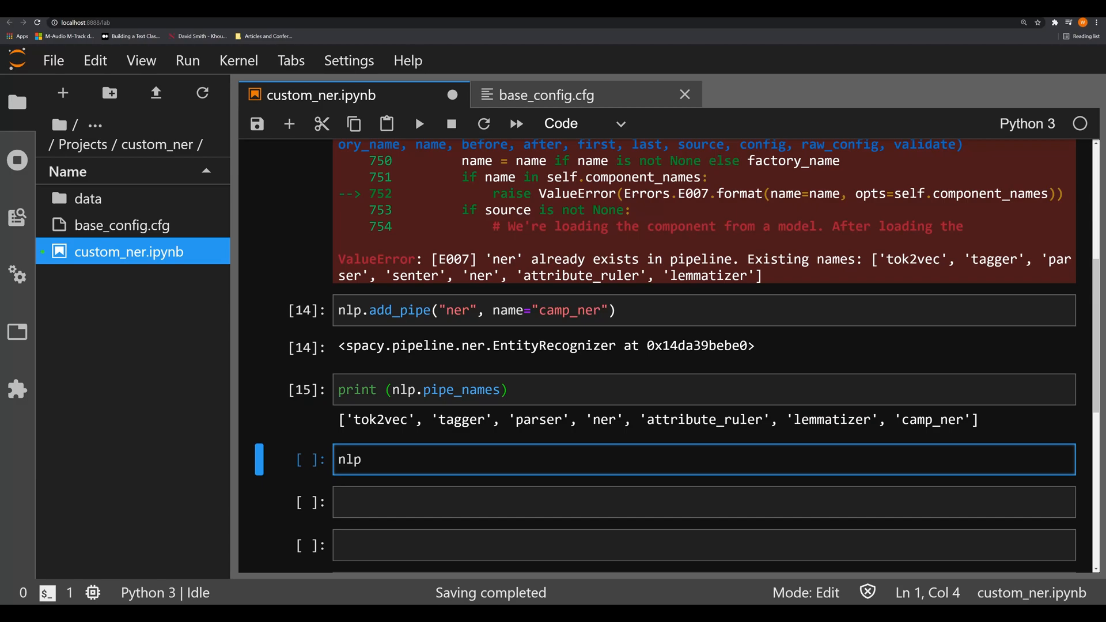
pyautogui.write('.add_pipe(')
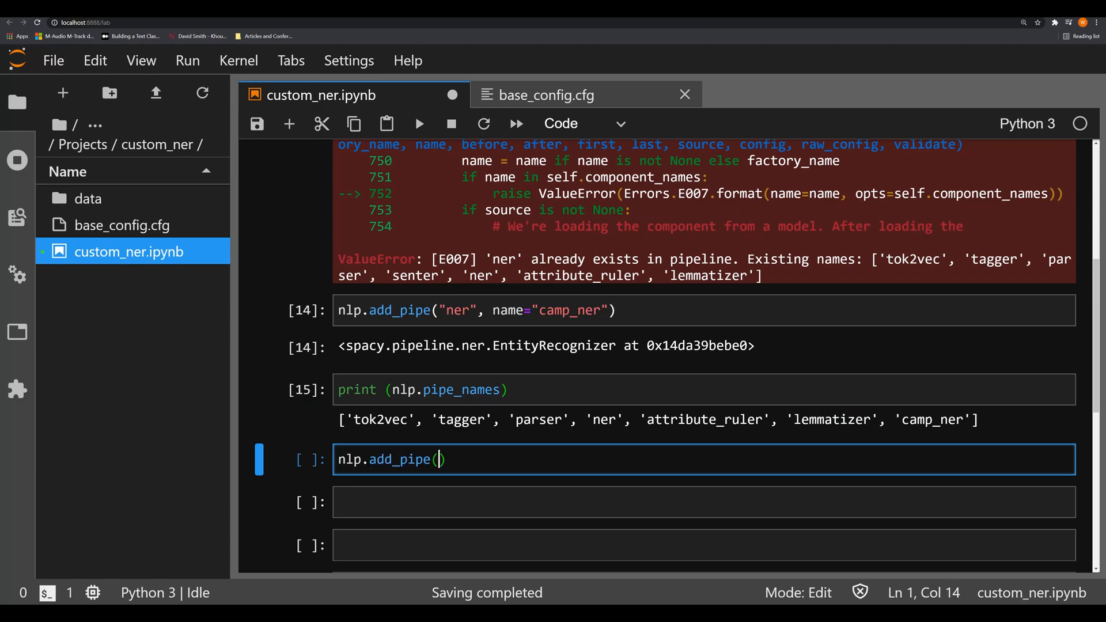
pyautogui.write('"')
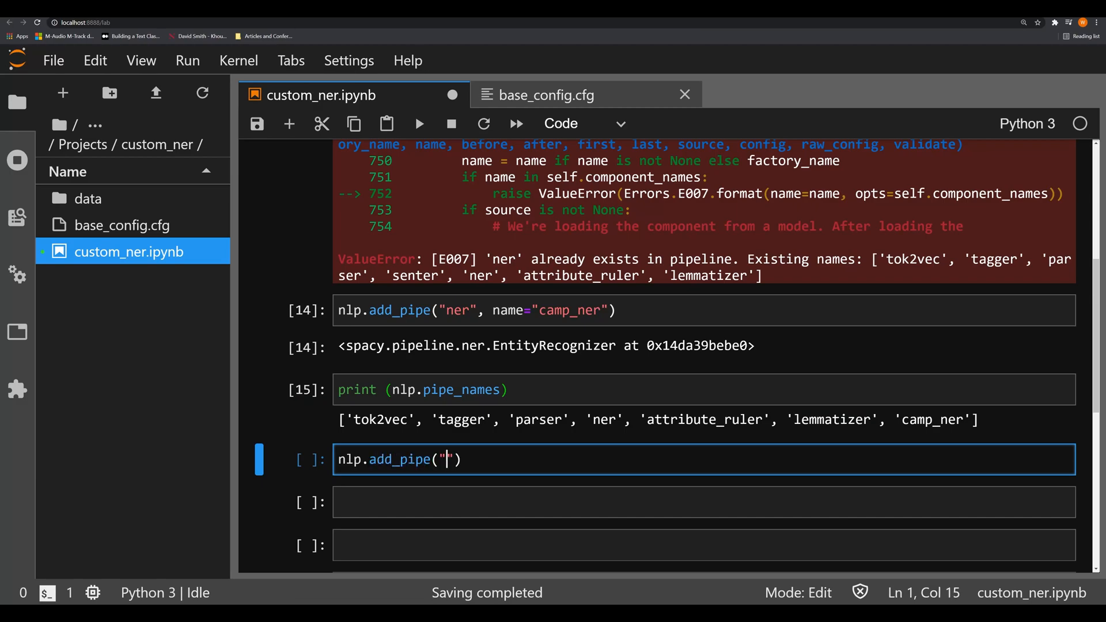
pyautogui.write('ner')
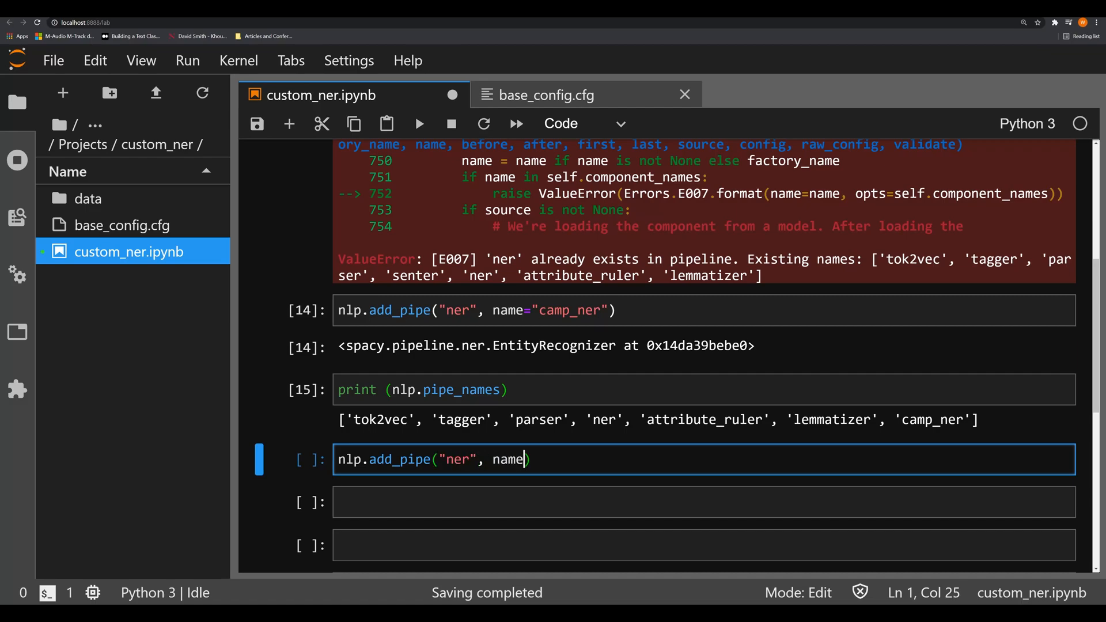
pyautogui.write('="ghetto_ner",')
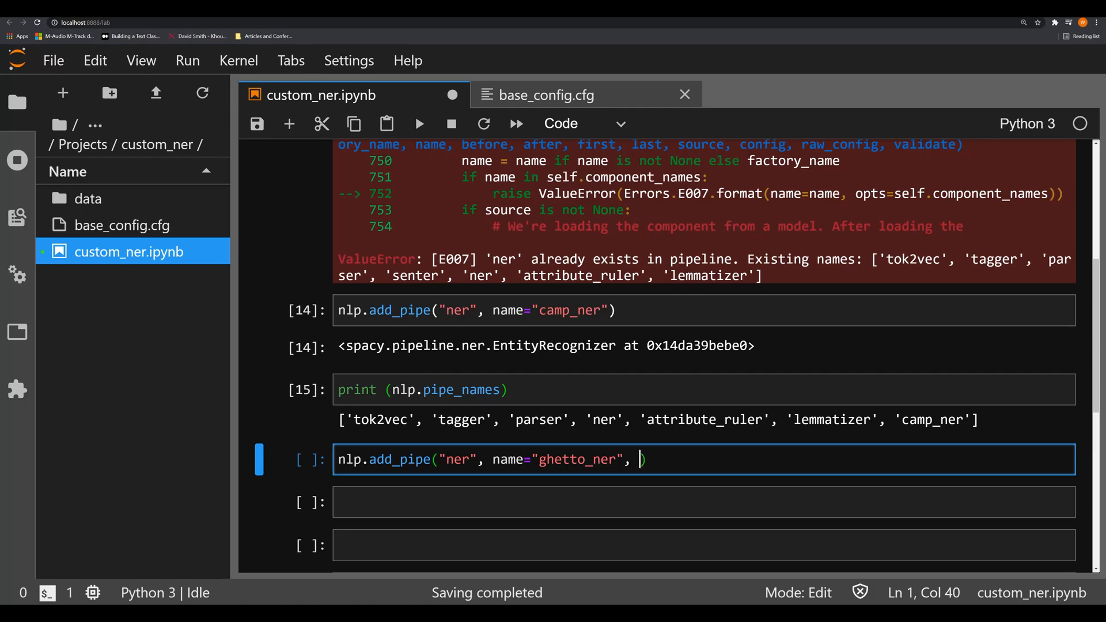
pyautogui.write('before="lemmatizer"')
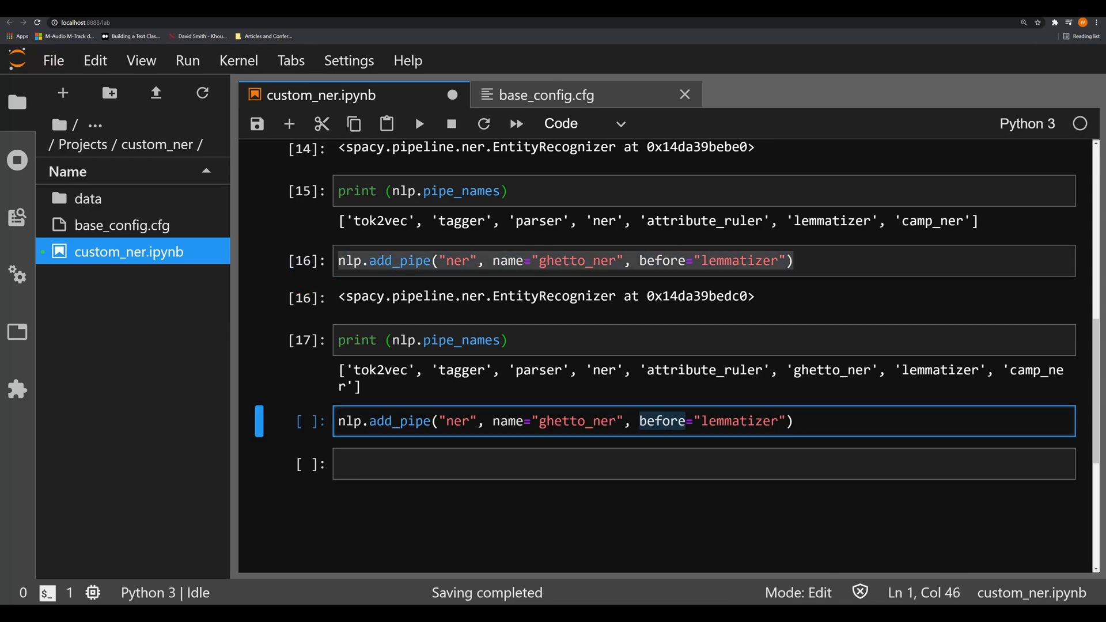
# Change the cell to name city_ner with after="parser" and print the pipe names again.
pyautogui.write('after')
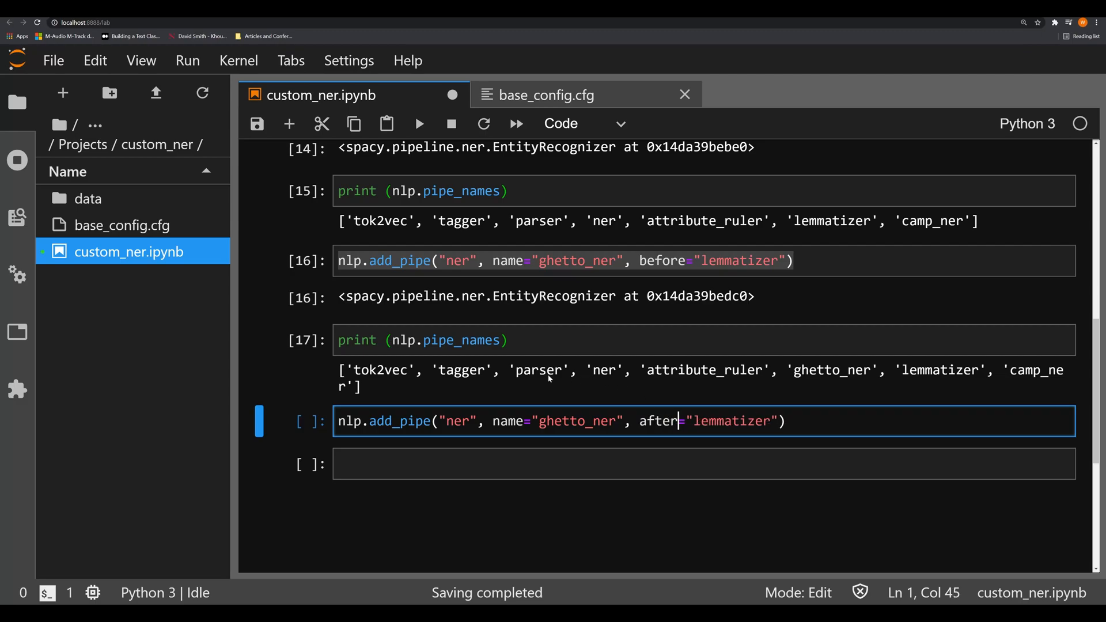
pyautogui.doubleClick(732, 421)
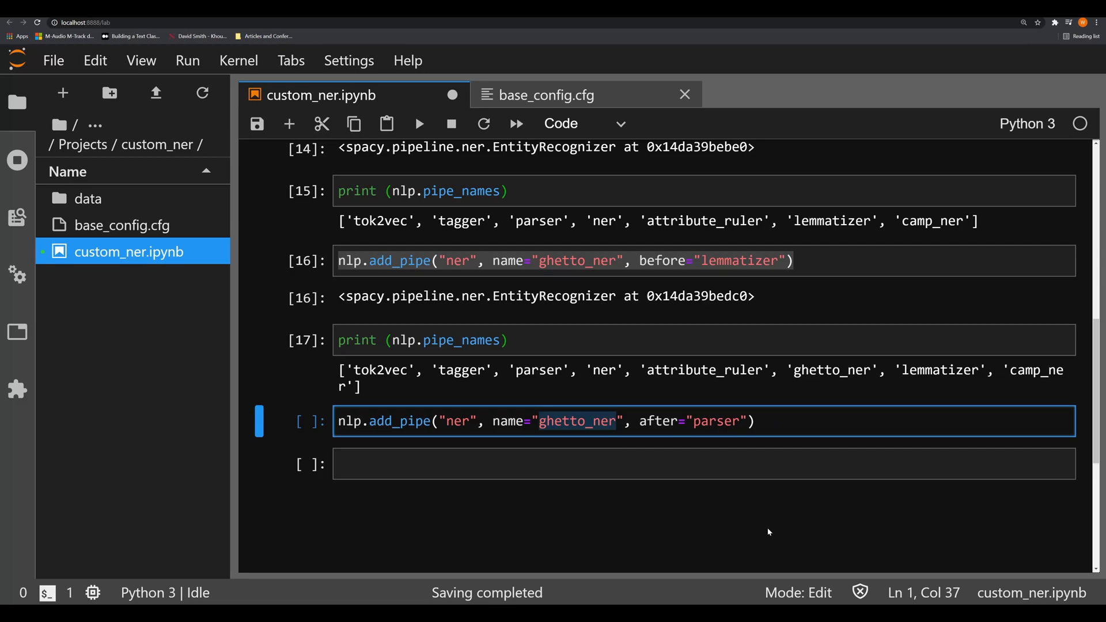
pyautogui.write('city')
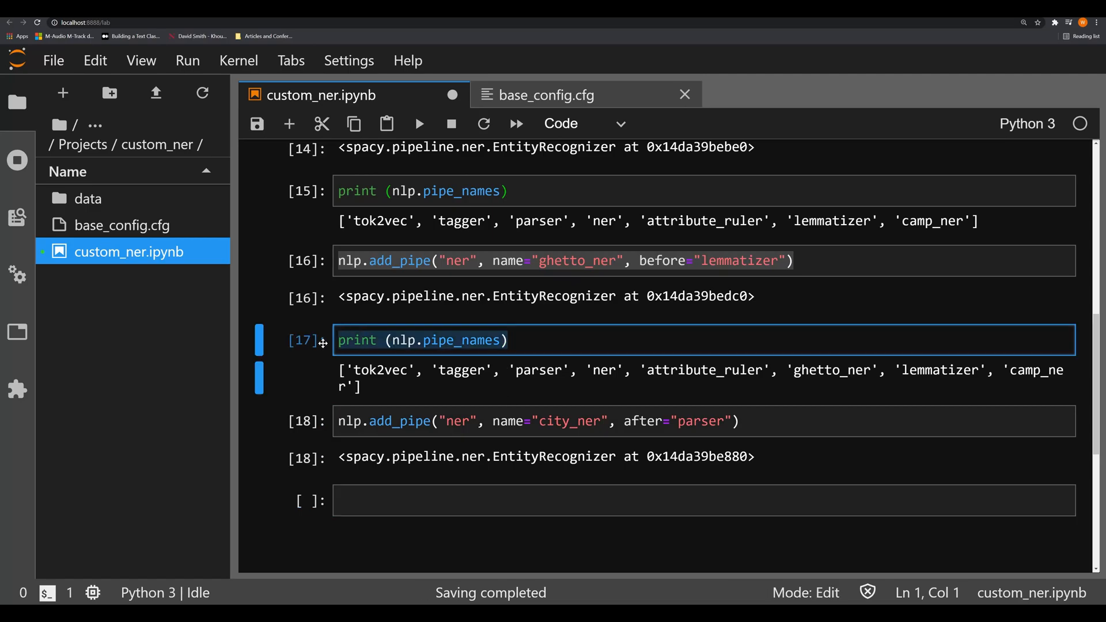
pyautogui.write('print (nlp.pipe_names)')
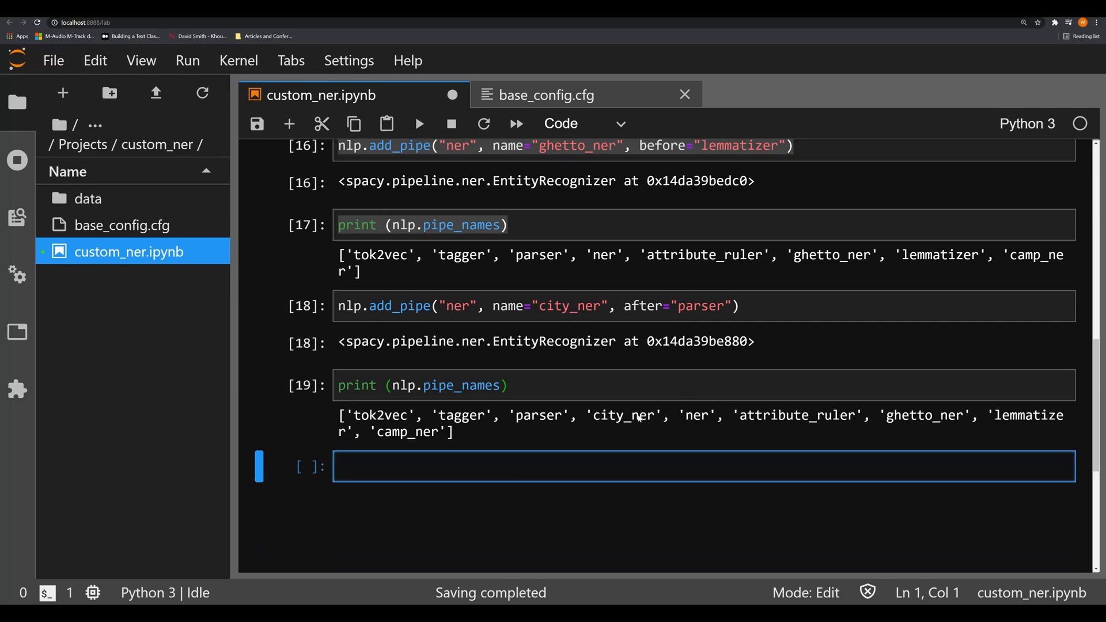
pyautogui.moveTo(704, 418)
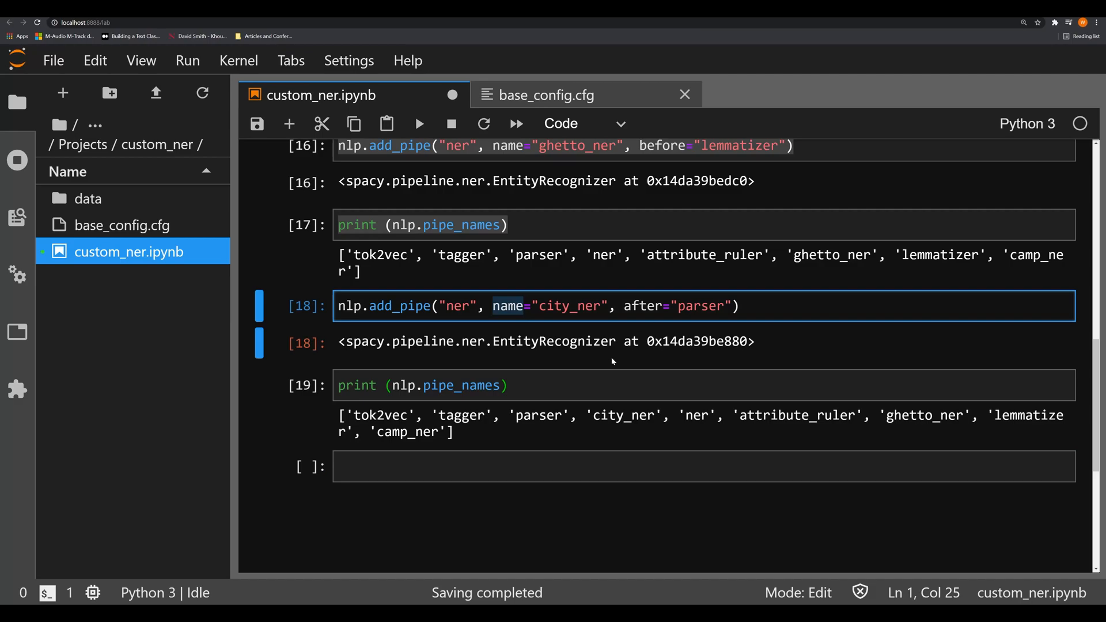
pyautogui.moveTo(591, 349)
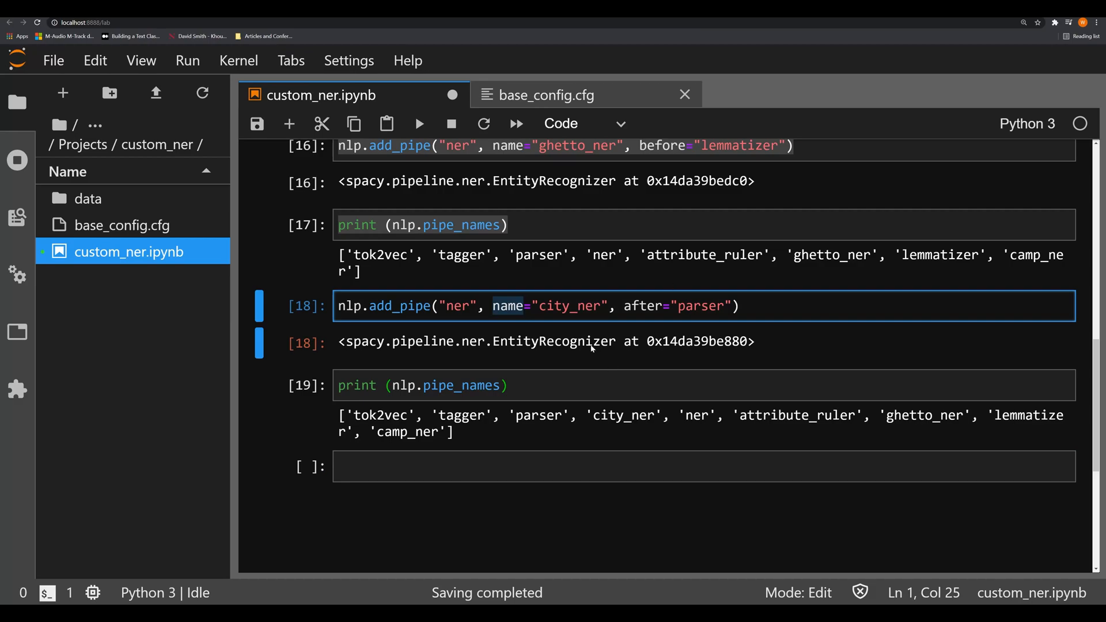
pyautogui.doubleClick(456, 305)
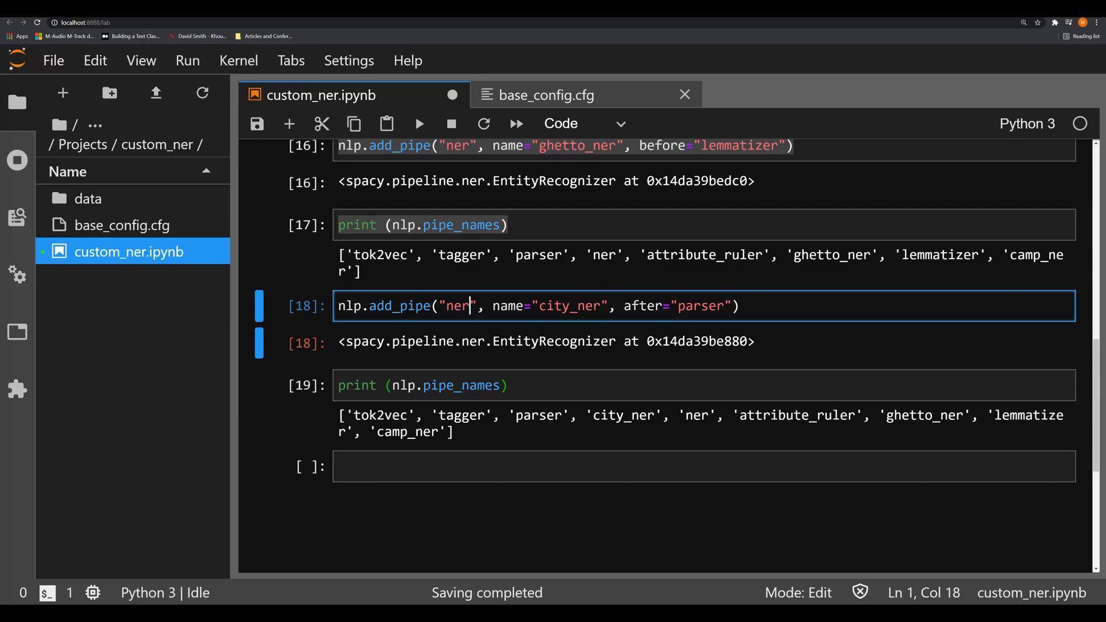
pyautogui.click(424, 386)
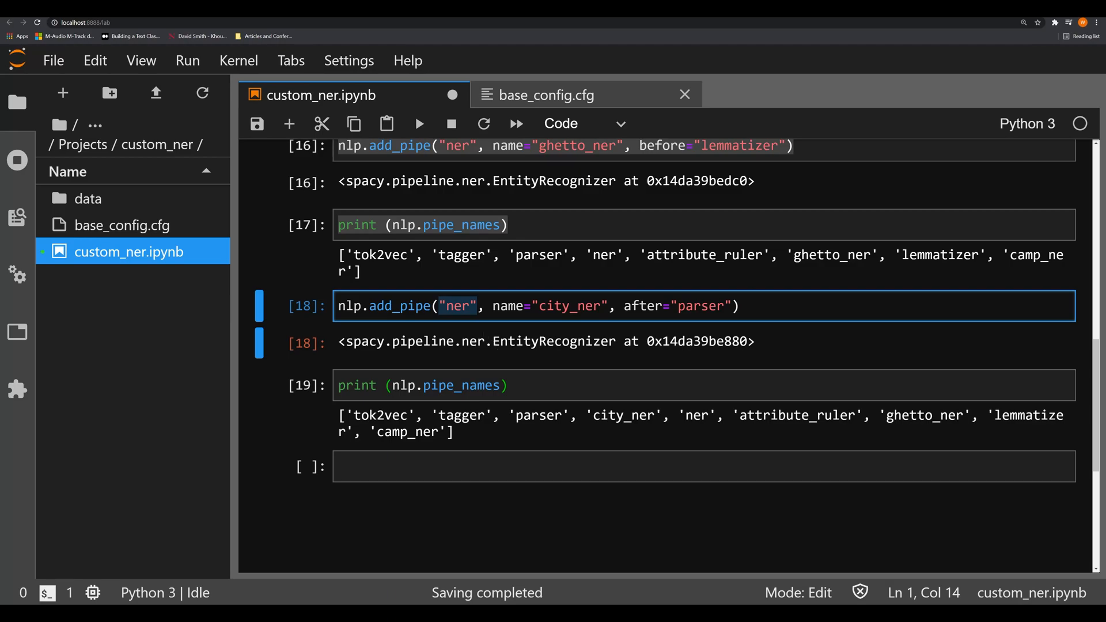
pyautogui.click(703, 465)
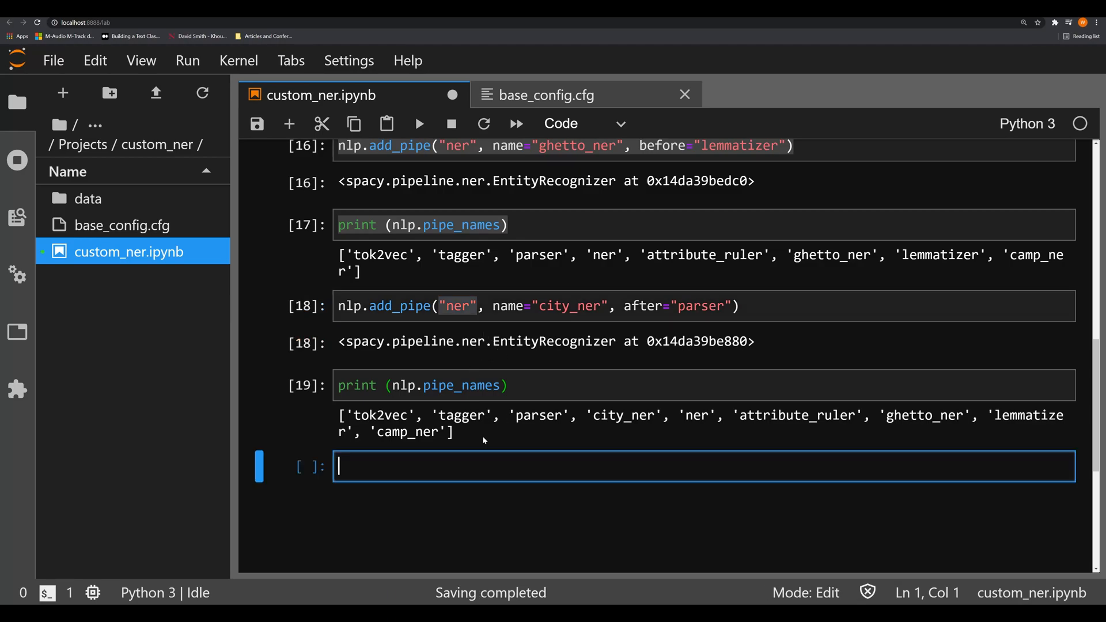
# Run nlp.add_pipe("asdf") to raise a ValueError listing the available factories.
pyautogui.write('nlp.add')
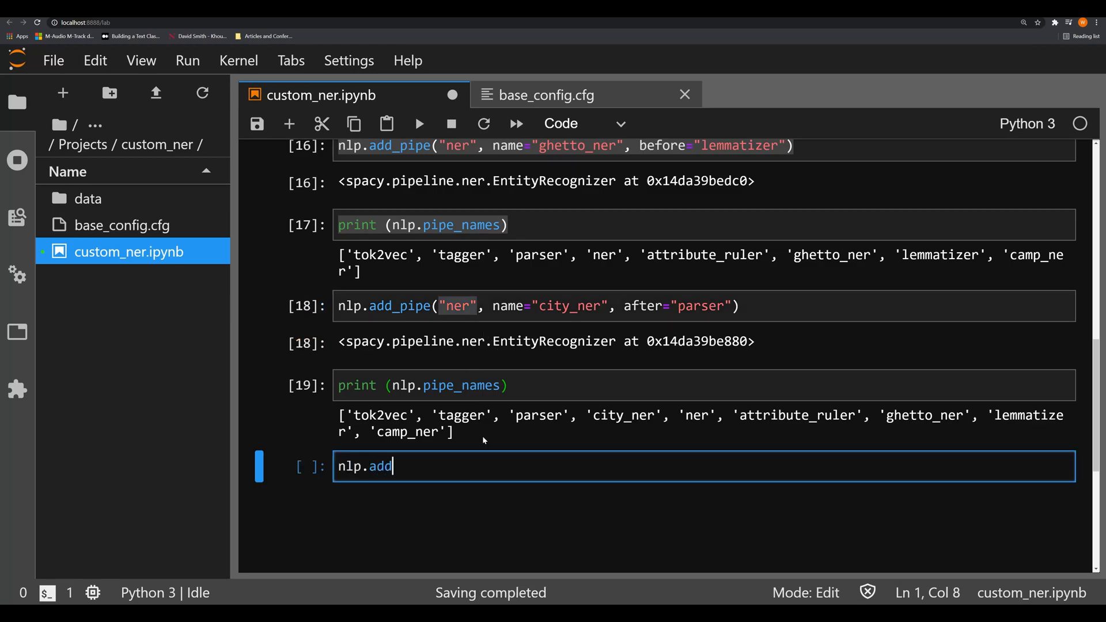
pyautogui.write('_pipe()')
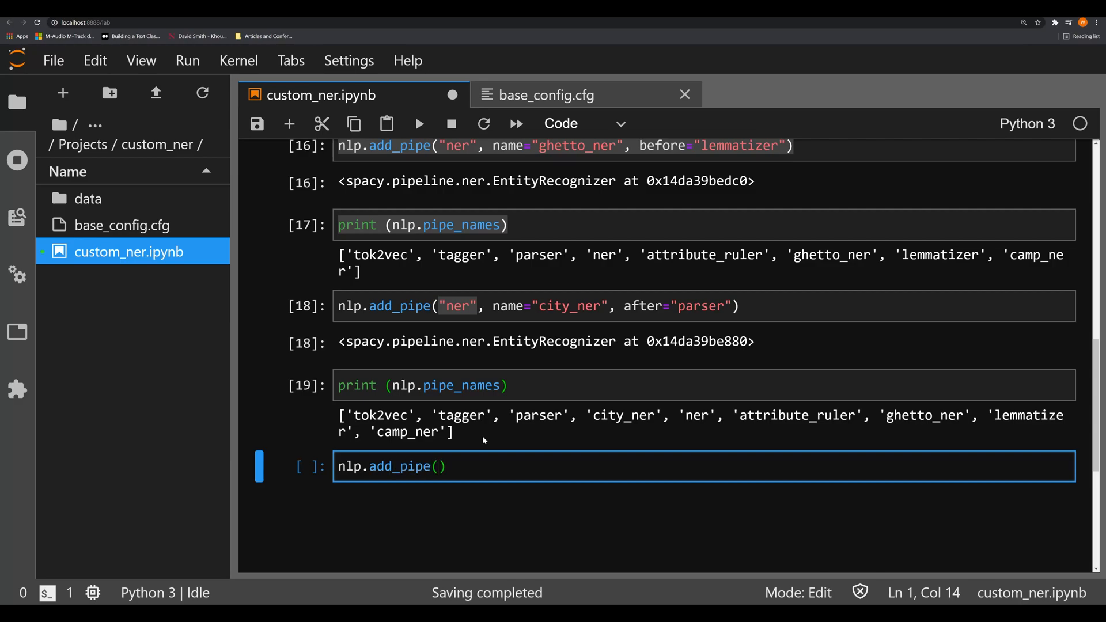
pyautogui.write('"as')
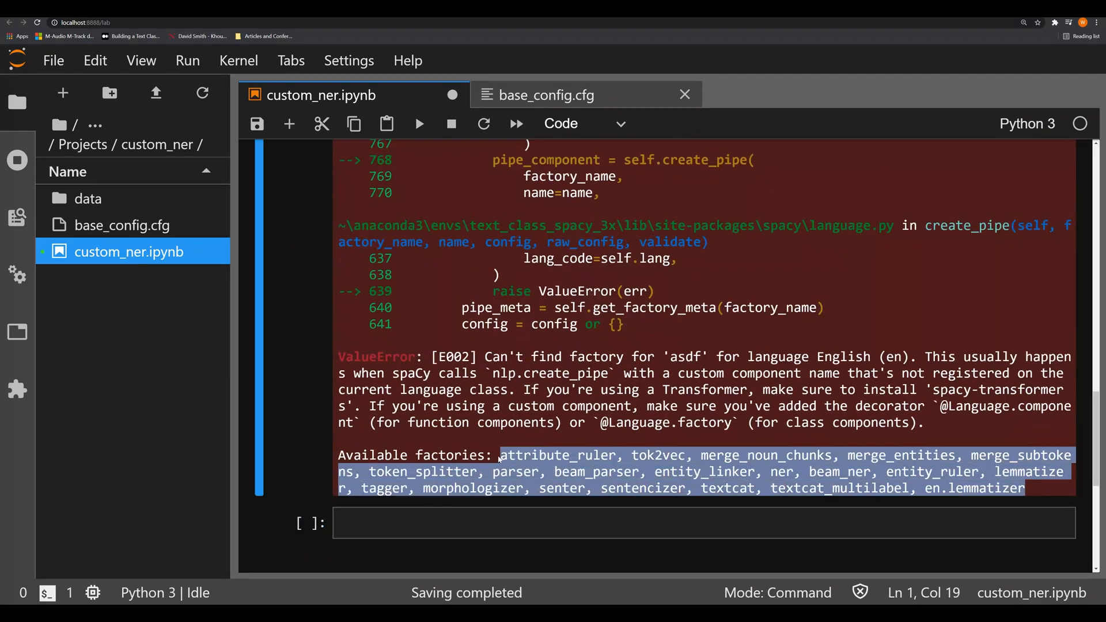
pyautogui.click(635, 523)
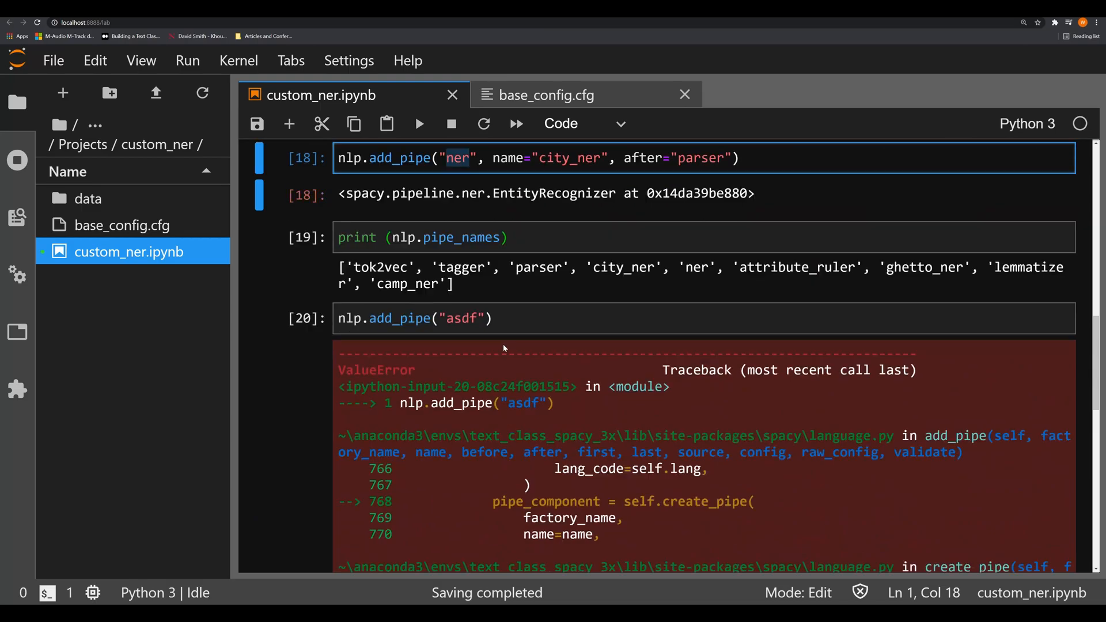
# Scroll to the error output and select the available factories text for copying.
pyautogui.scroll(-3)
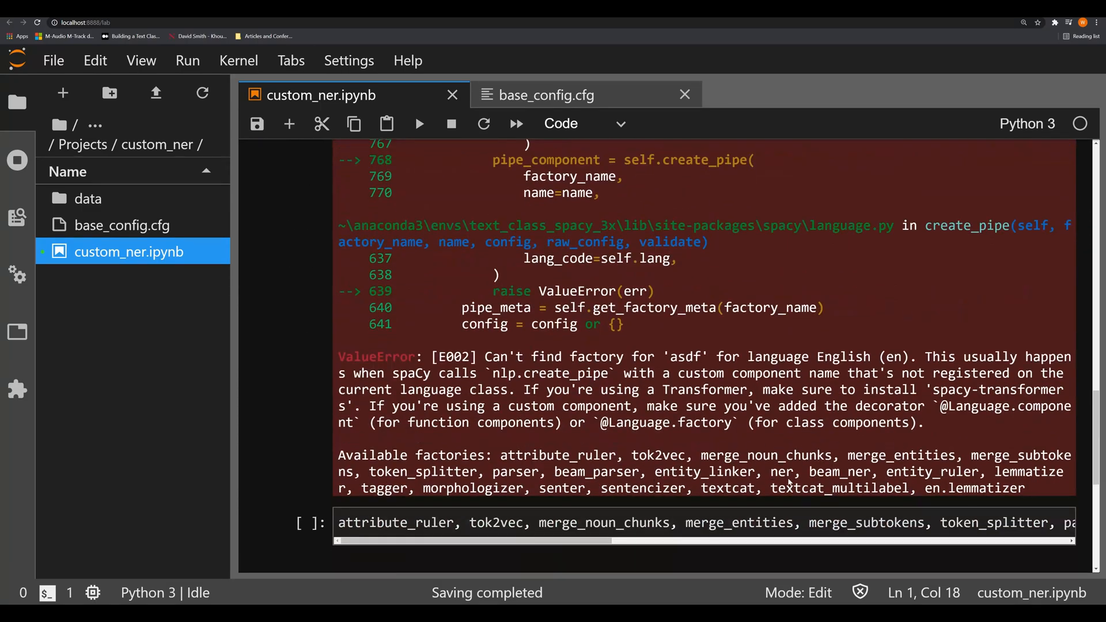
pyautogui.doubleClick(780, 472)
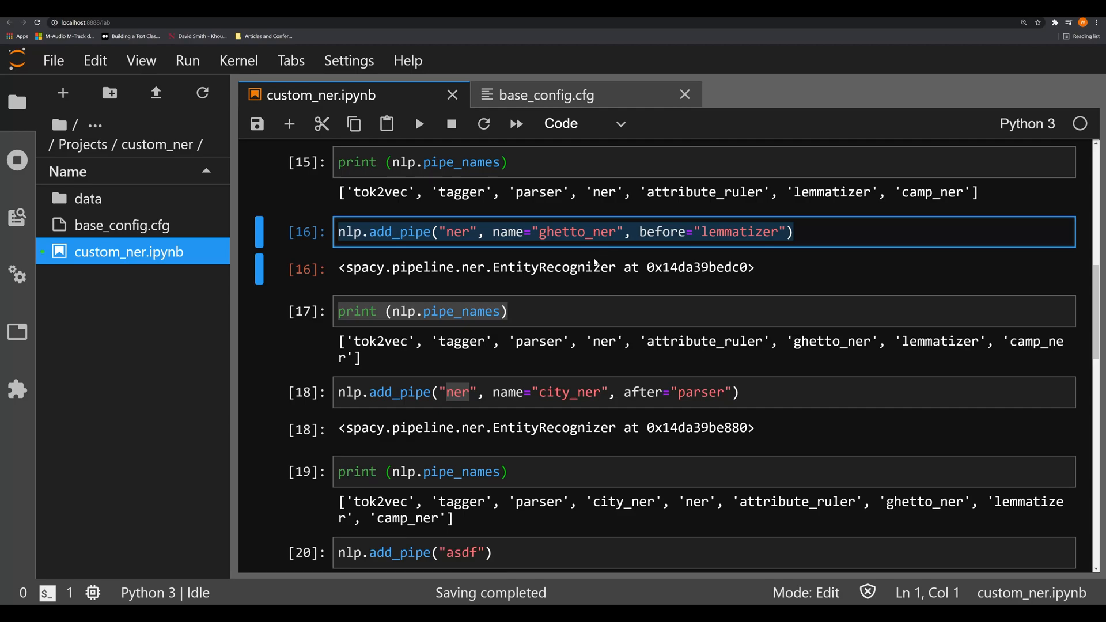
pyautogui.moveTo(594, 267)
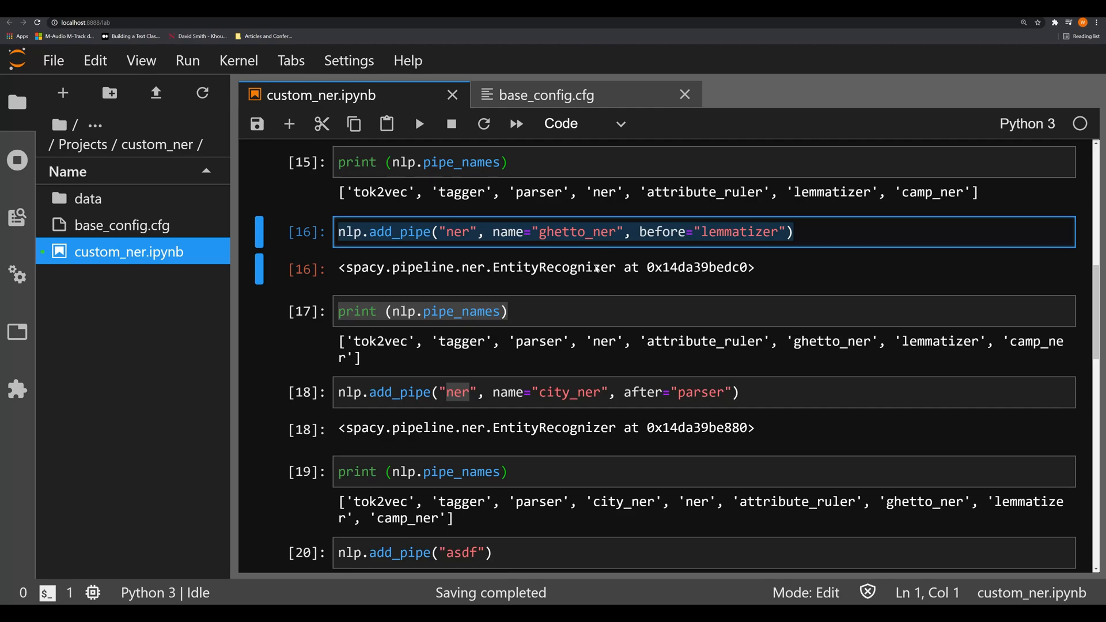
pyautogui.moveTo(494, 353)
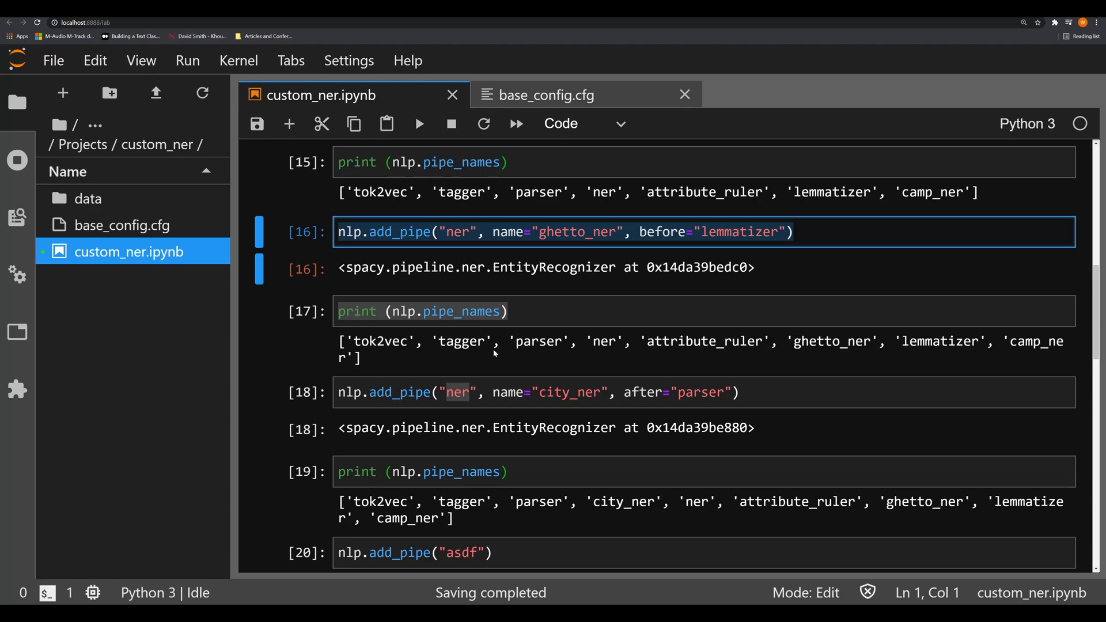
pyautogui.moveTo(899, 295)
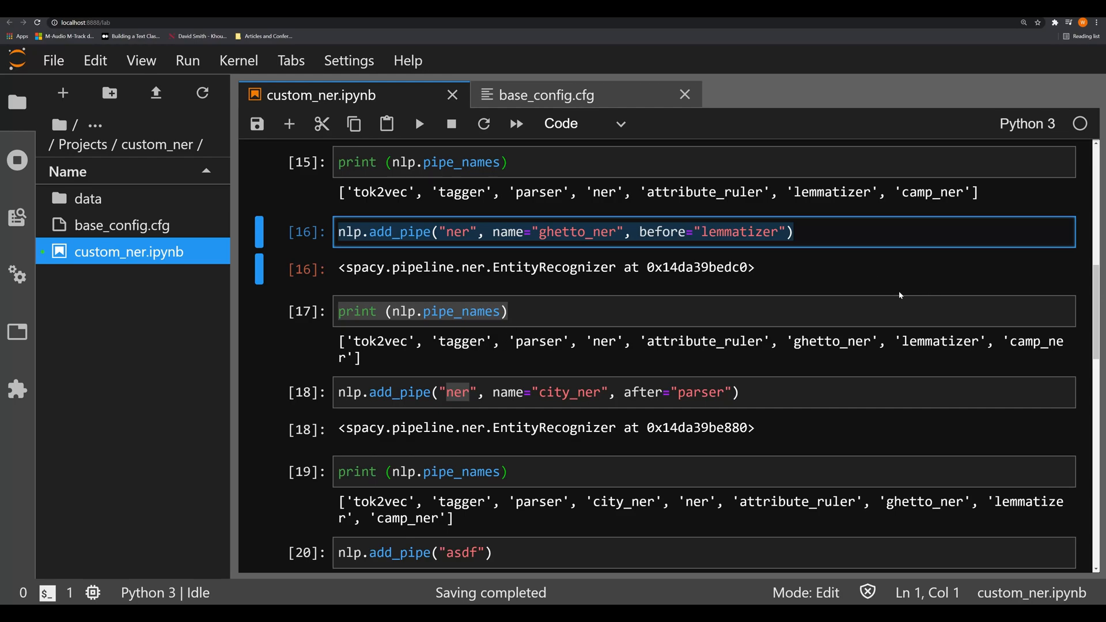